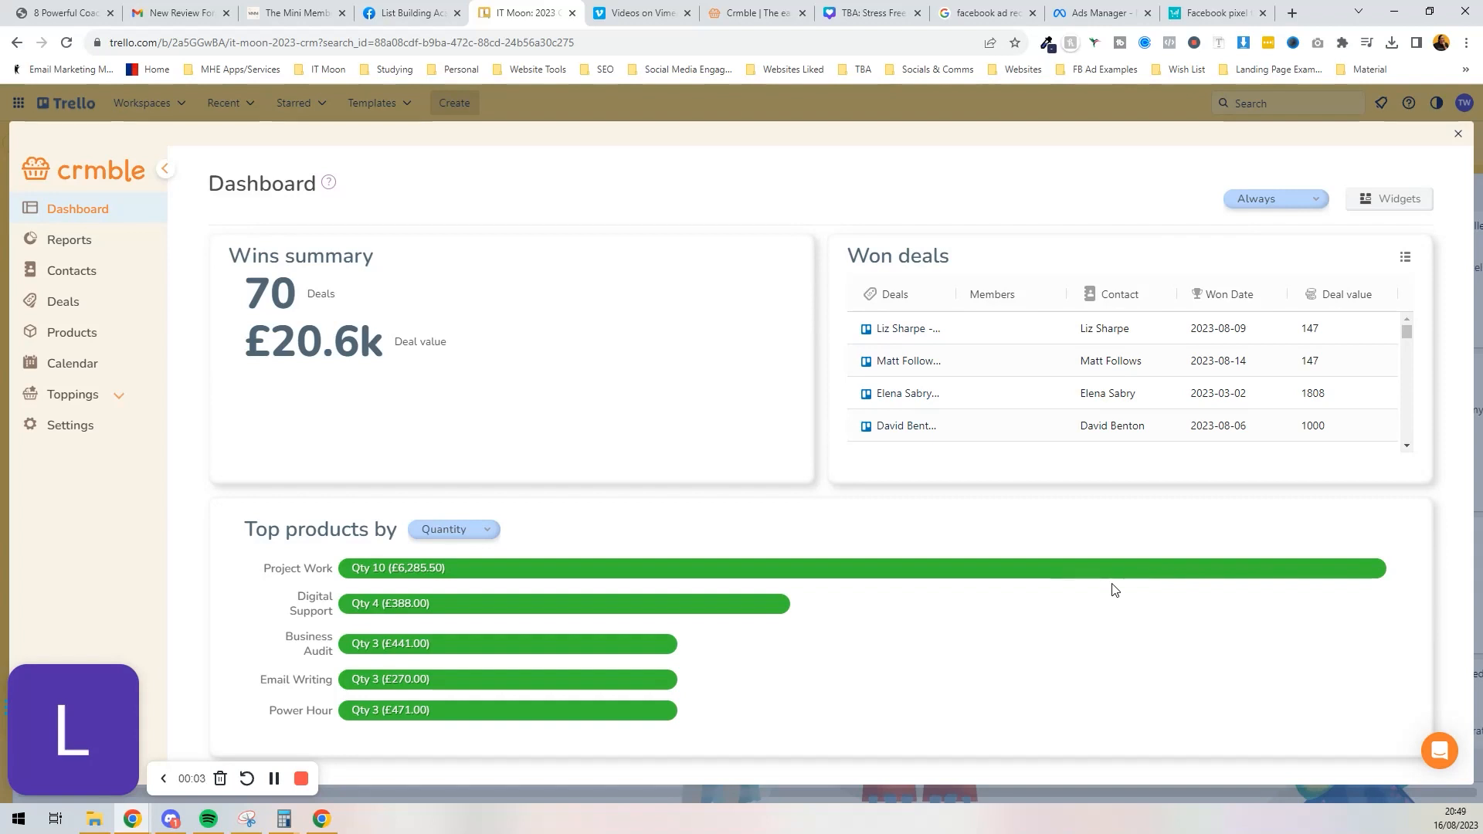
{"action": "mouse_move", "coordinate": [901, 502]}
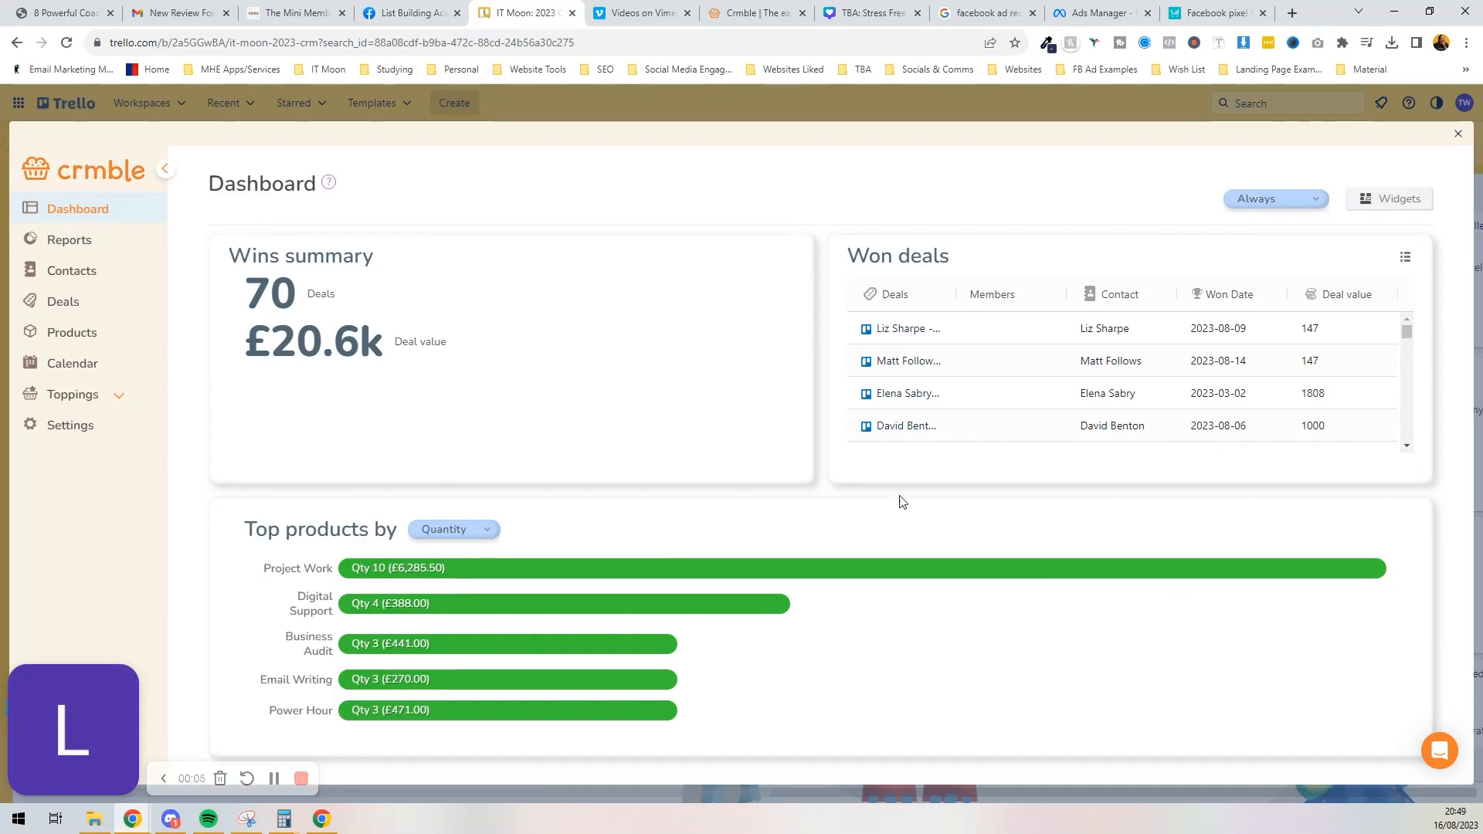
{"action": "mouse_move", "coordinate": [219, 405]}
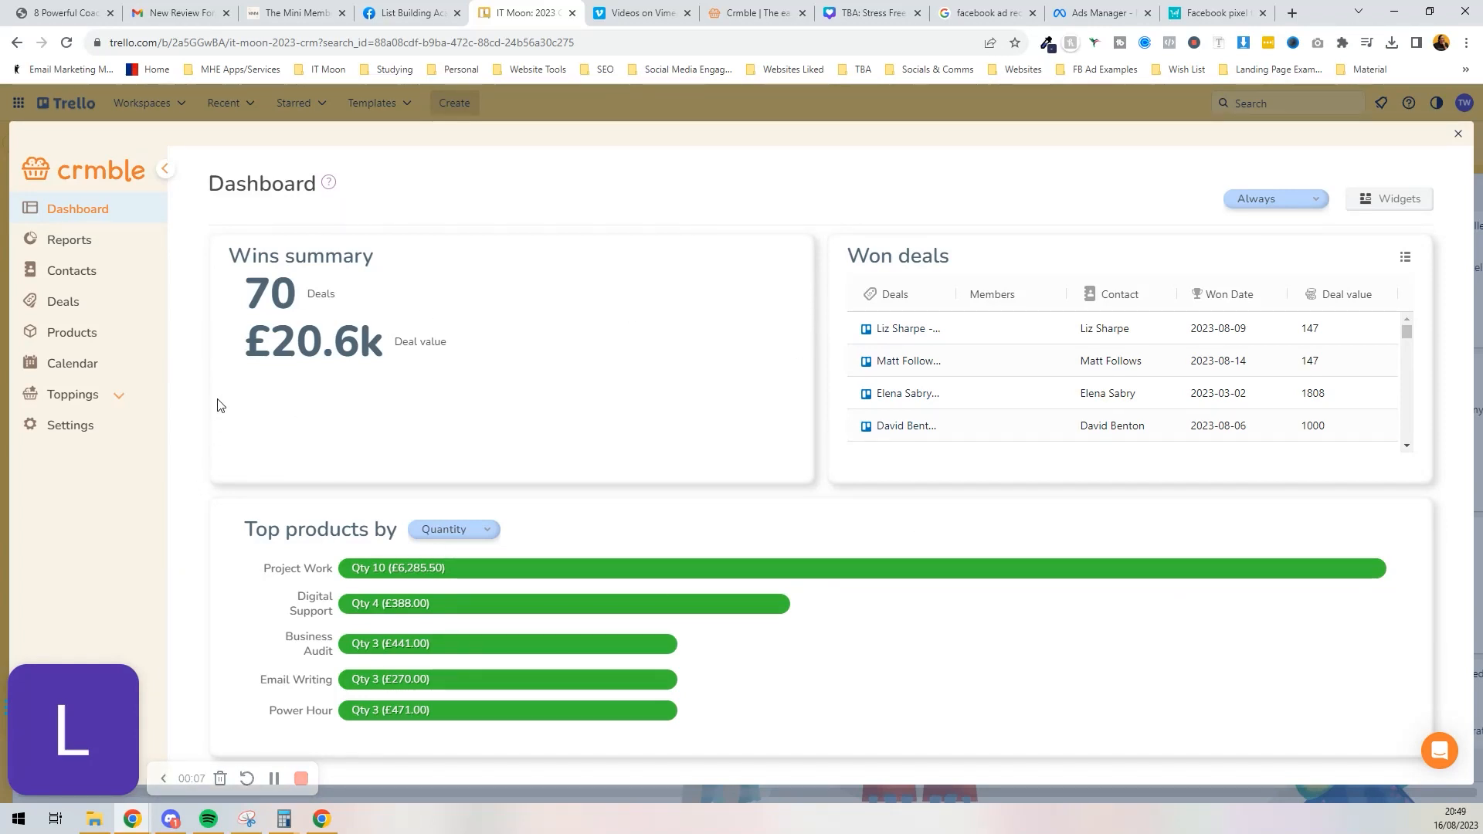
Step: Show the Crmble deals report broken down by Type of Work
{"action": "left_click", "coordinate": [68, 239]}
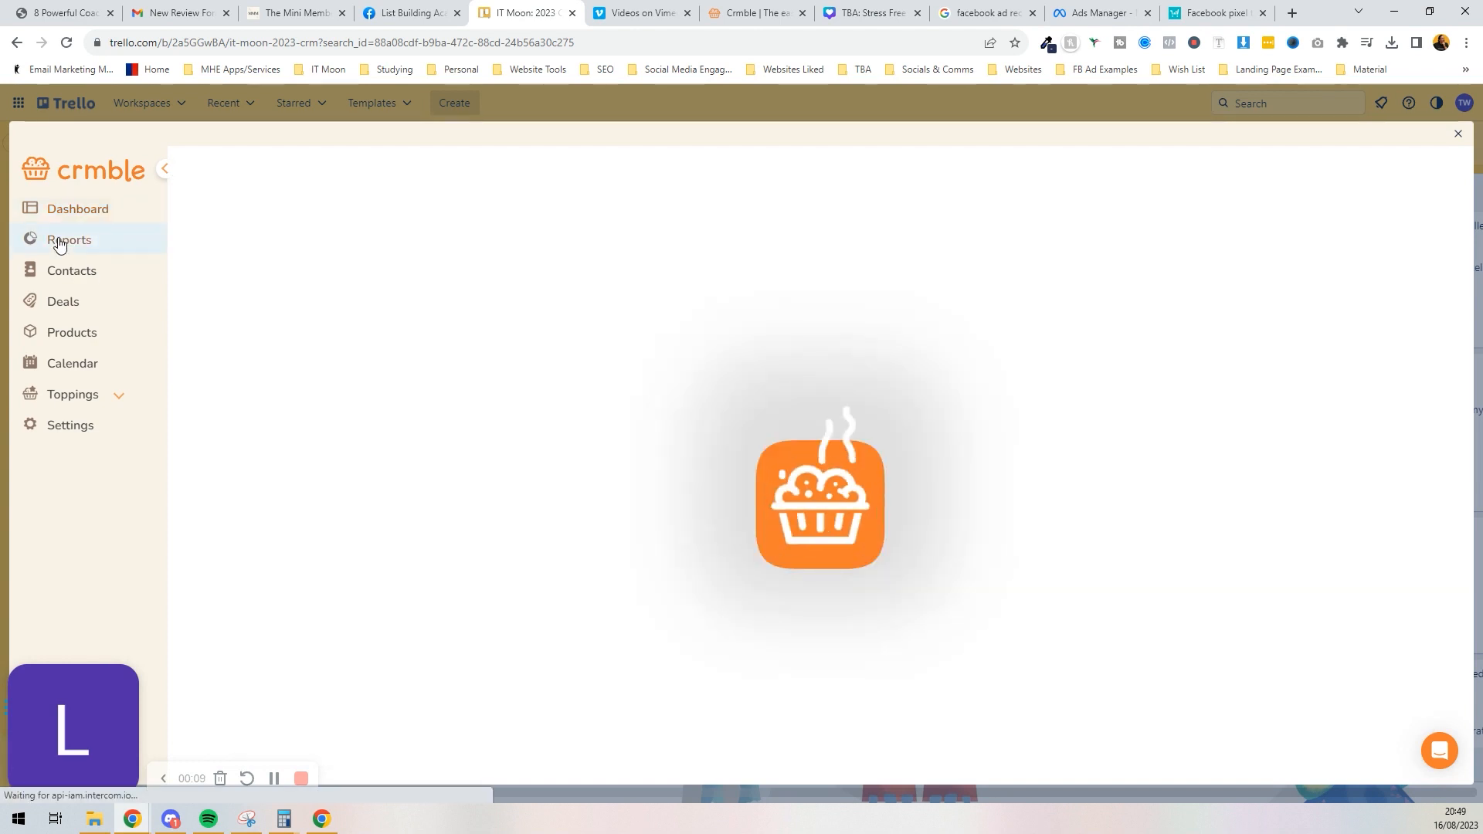
{"action": "left_click", "coordinate": [69, 239]}
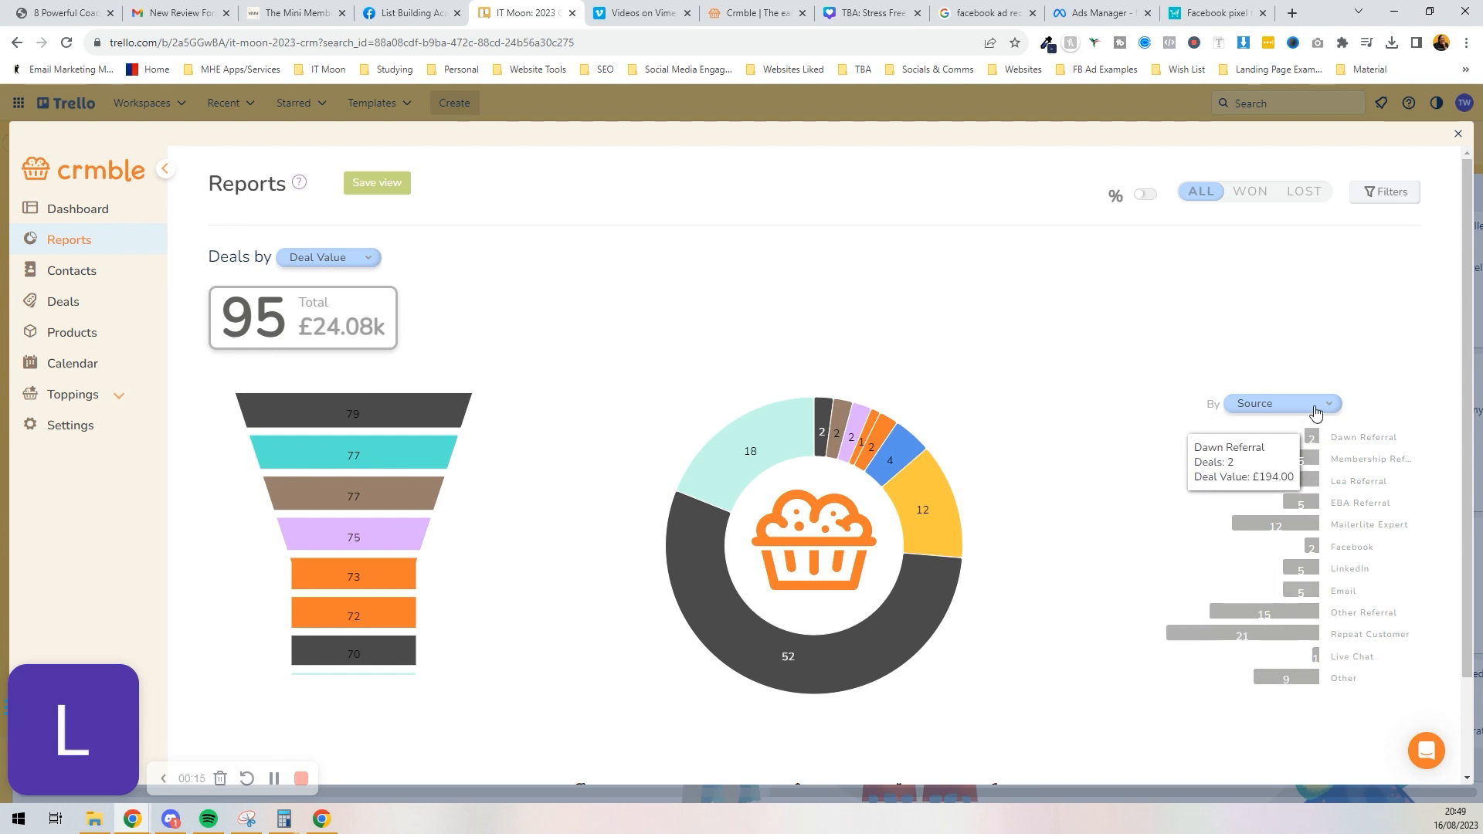
{"action": "left_click", "coordinate": [1282, 403]}
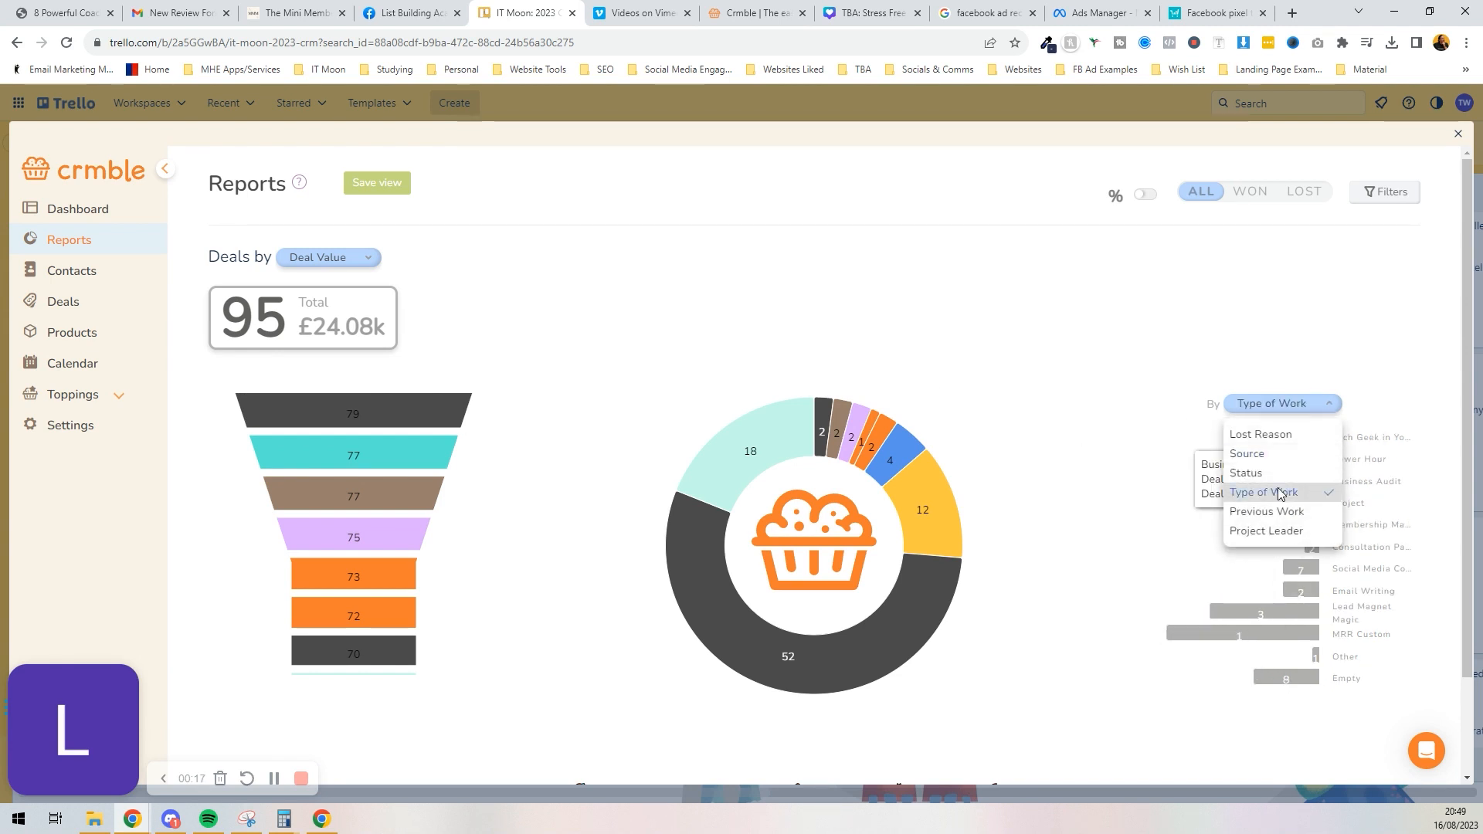
{"action": "left_click", "coordinate": [1264, 493]}
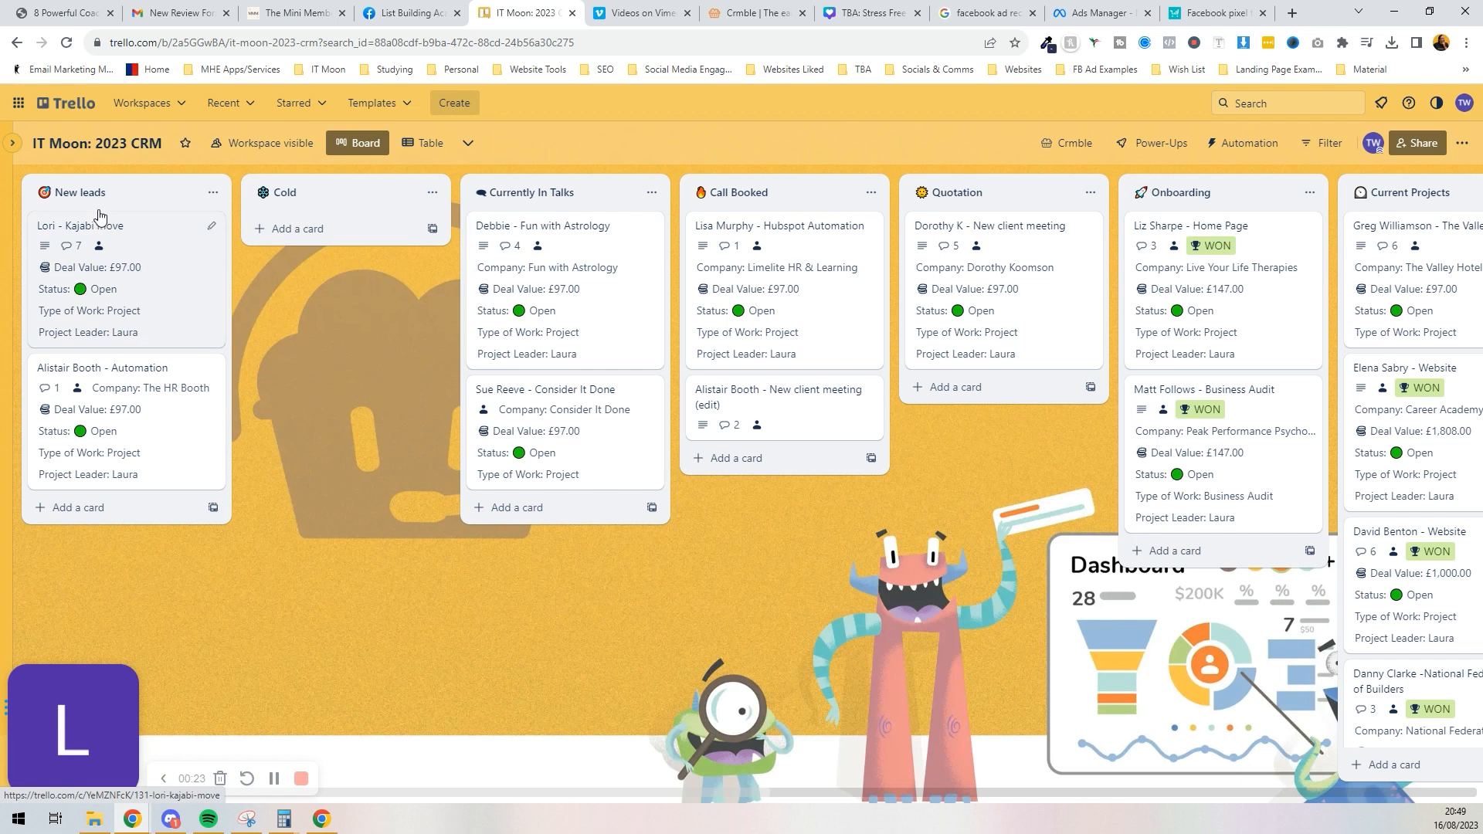
{"action": "mouse_move", "coordinate": [121, 202]}
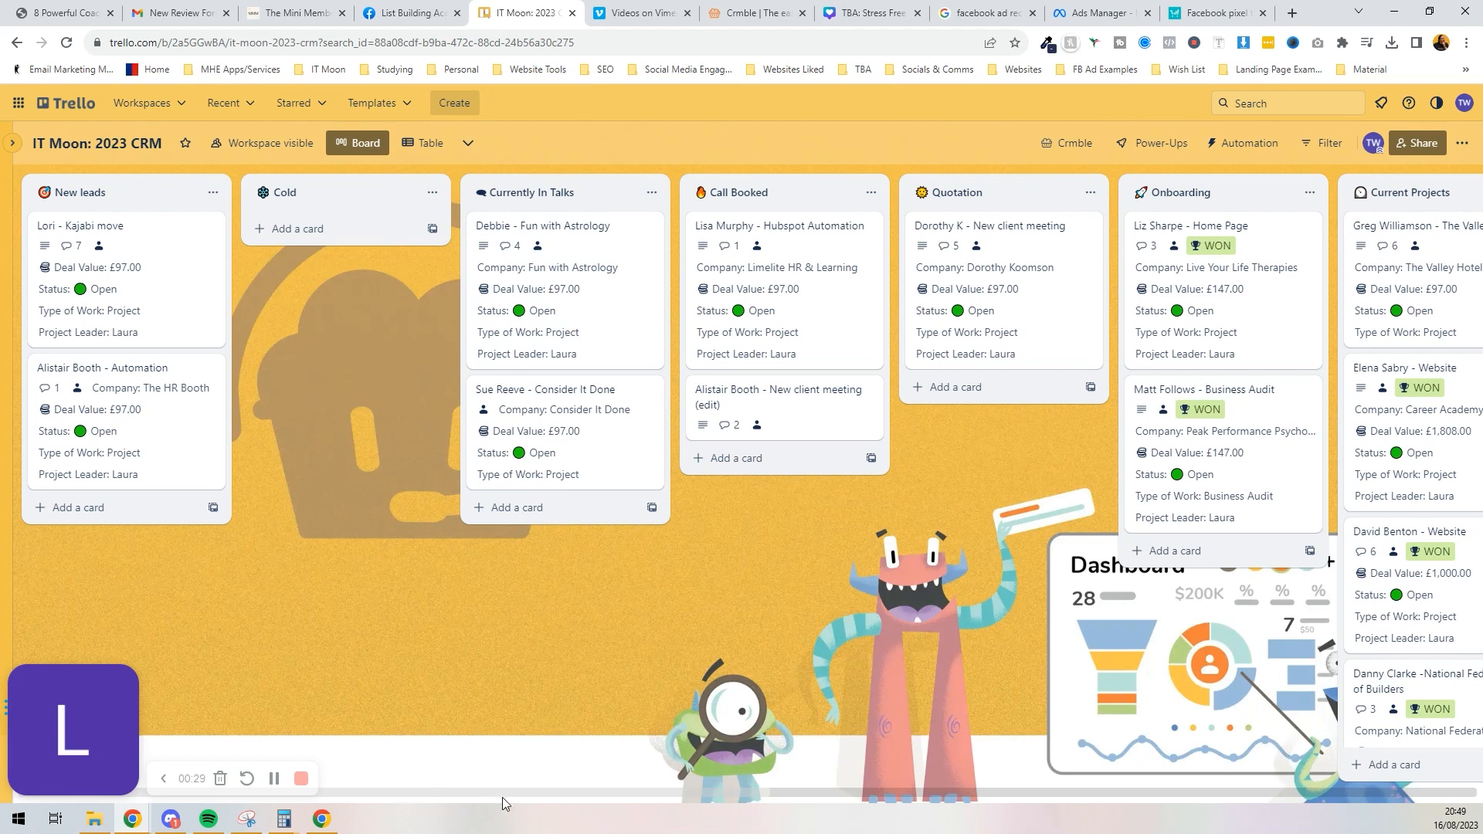
Step: Look across the IT Moon: 2023 CRM pipeline lists, then switch to the HubSpot tab
{"action": "scroll", "scroll_direction": "right", "scroll_amount": 3}
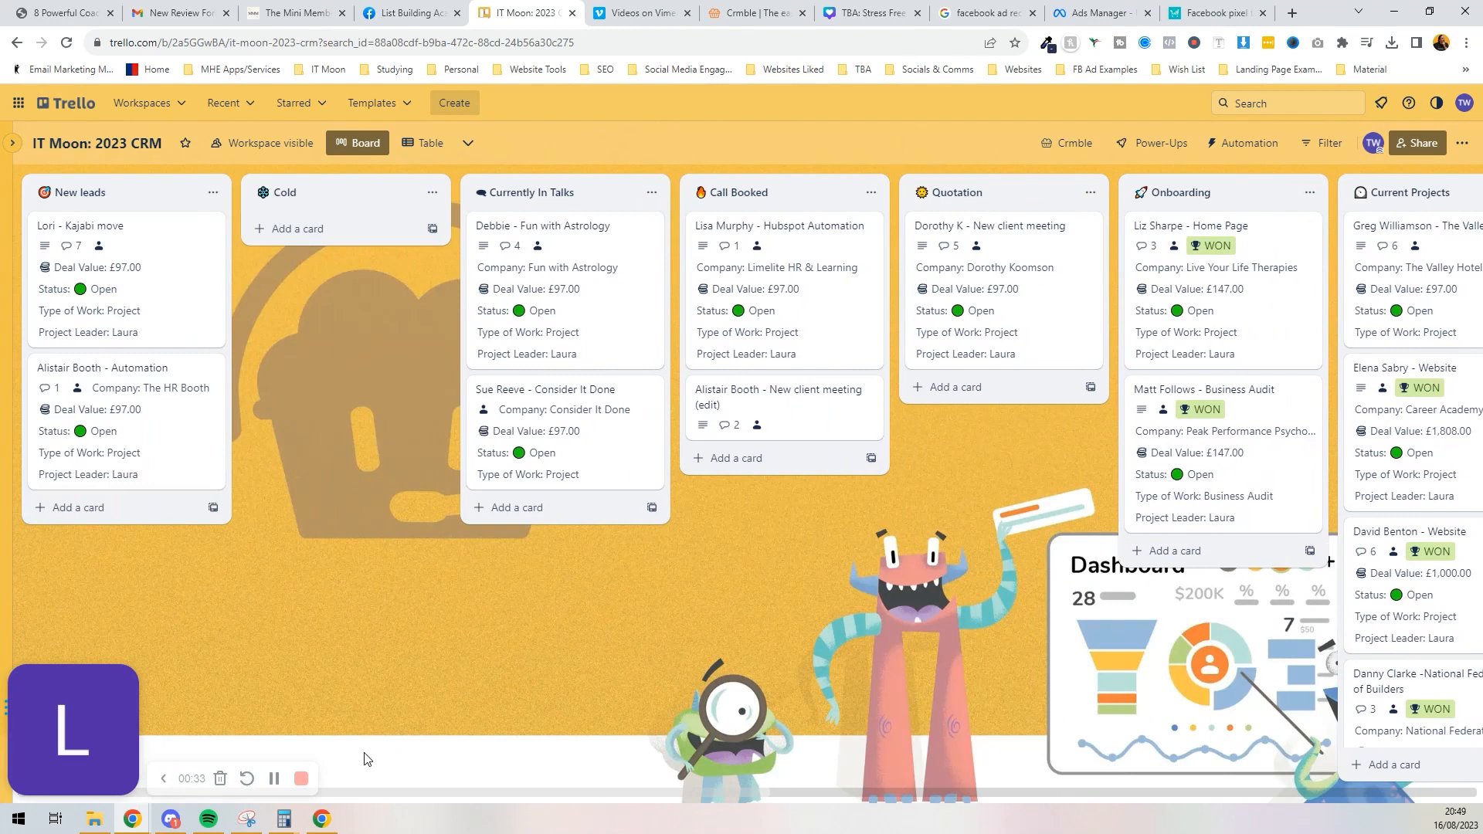
{"action": "left_click", "coordinate": [754, 13]}
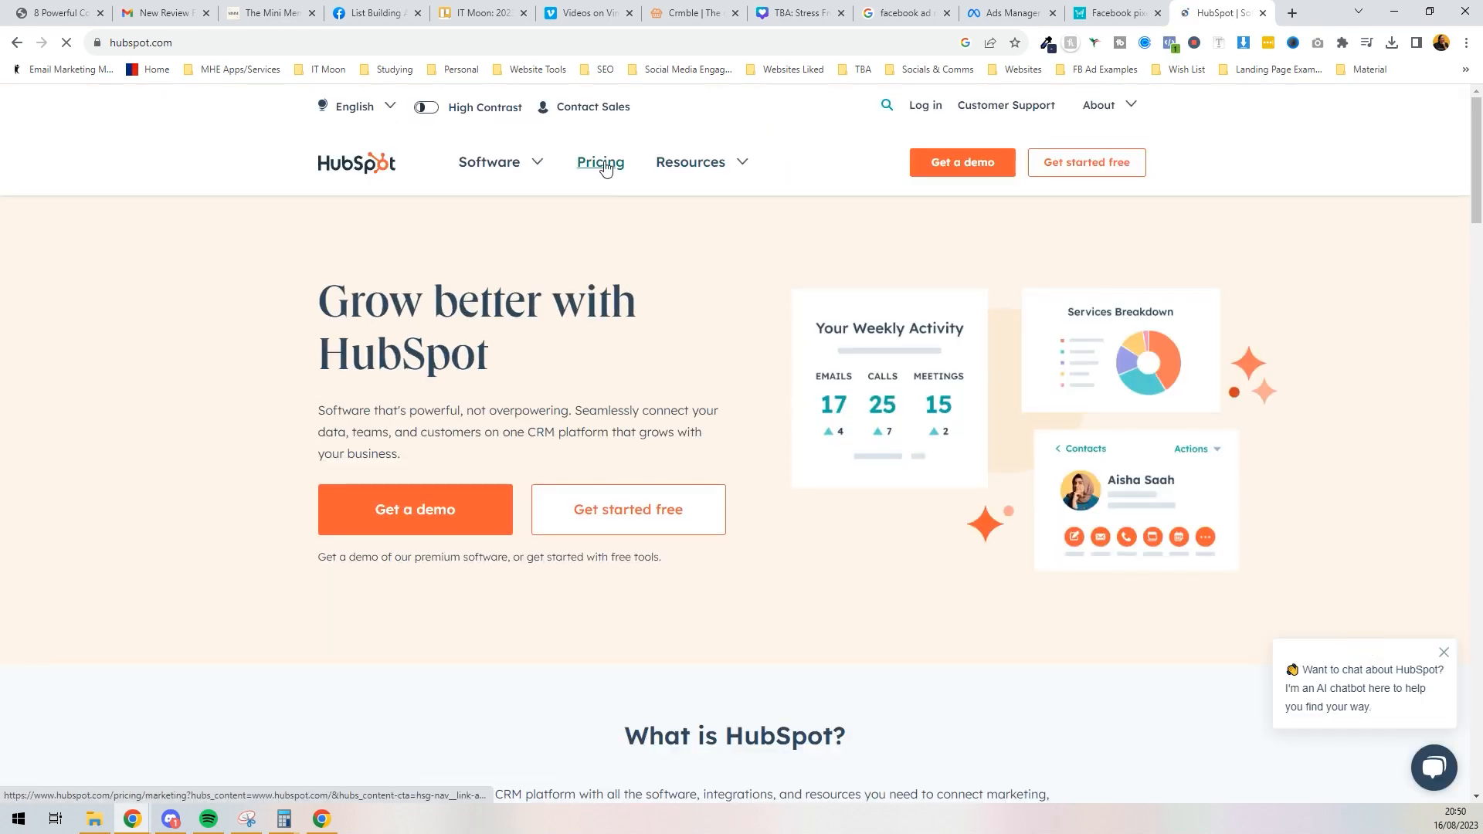
Step: Review HubSpot's Marketing Hub starter pricing plans
{"action": "left_click", "coordinate": [600, 162]}
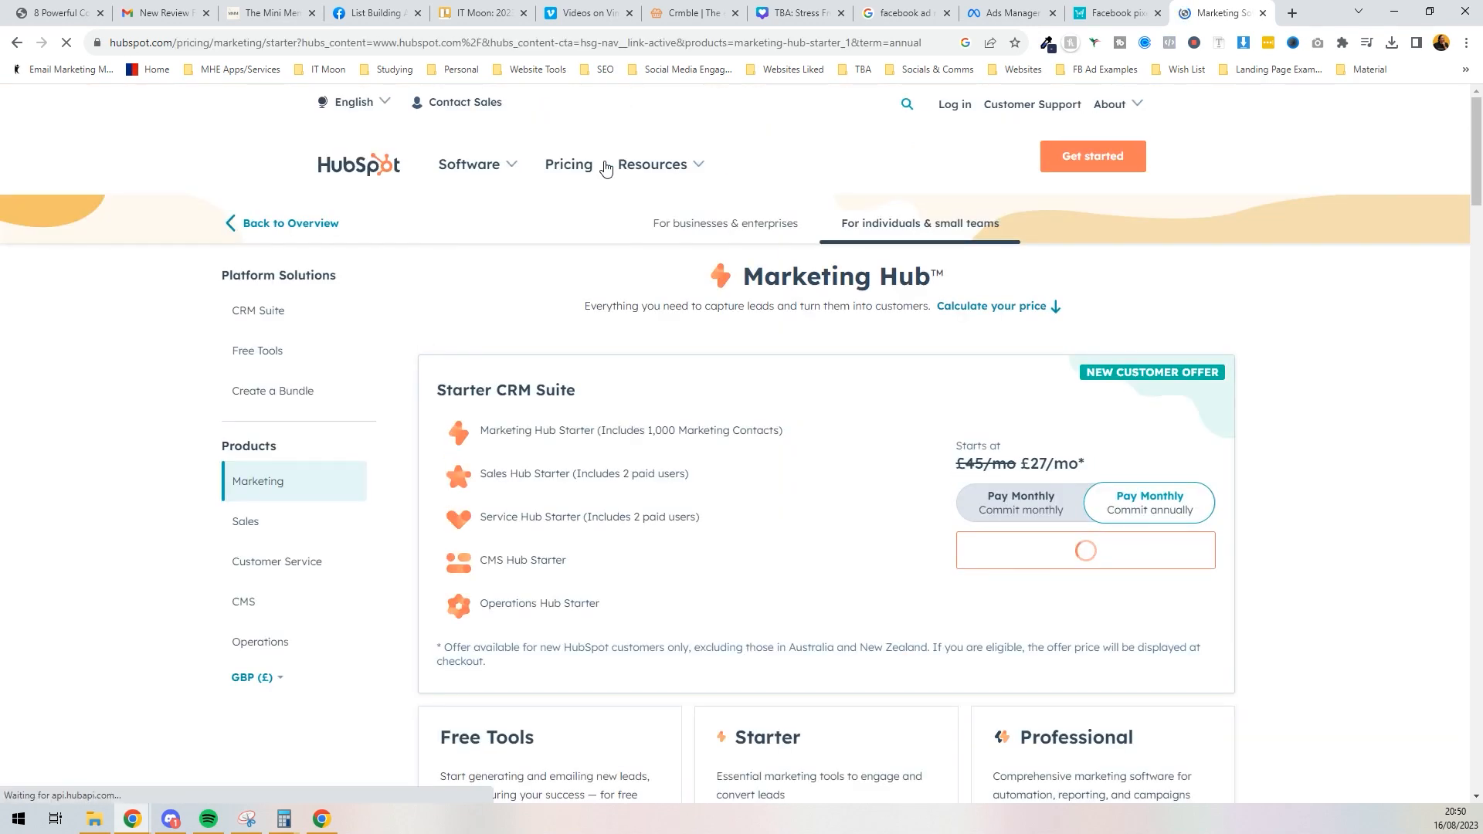
{"action": "scroll", "scroll_direction": "down", "scroll_amount": 3}
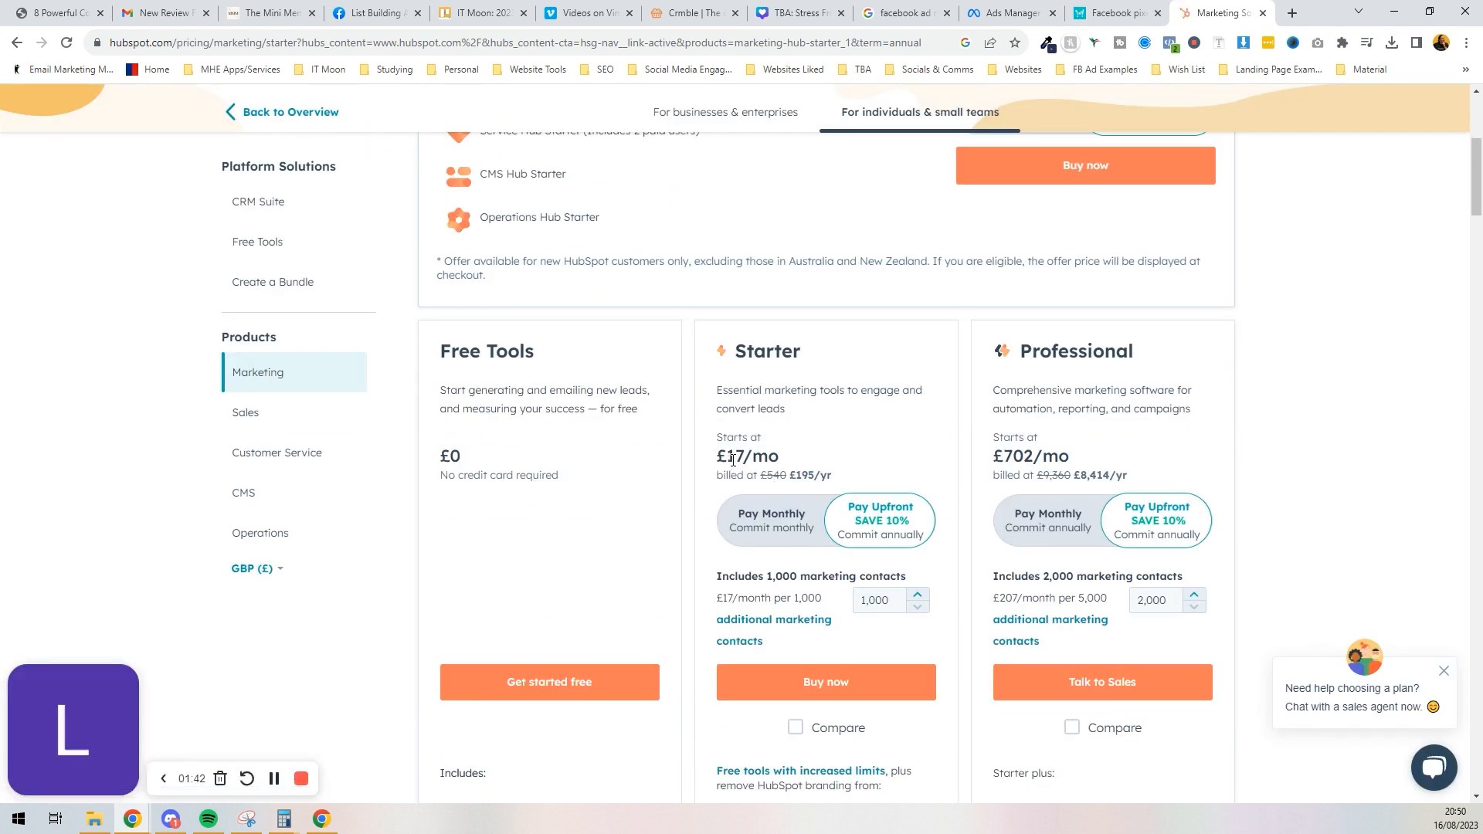
{"action": "scroll", "scroll_direction": "down", "scroll_amount": 3}
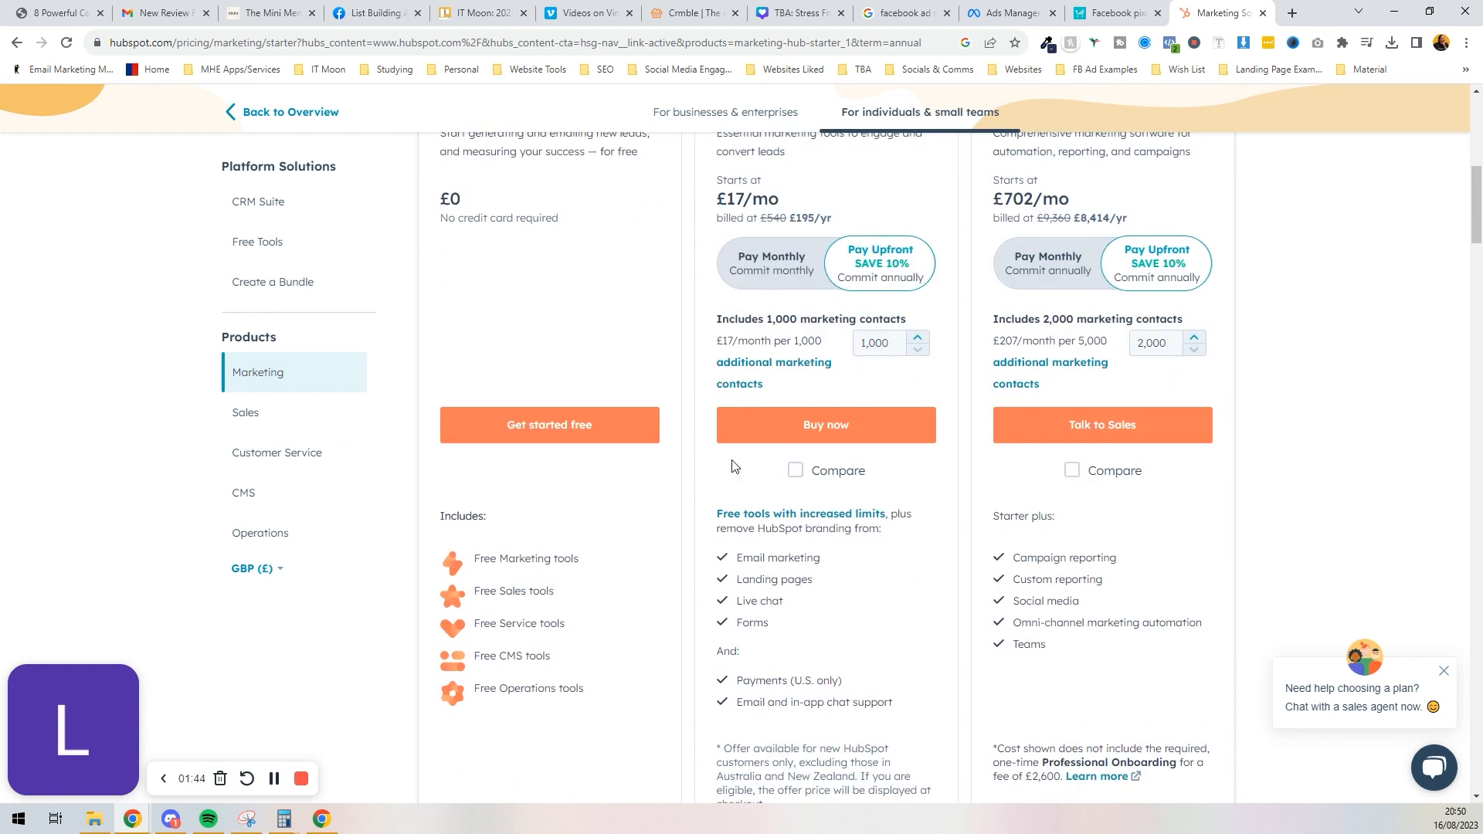
{"action": "scroll", "scroll_direction": "up", "scroll_amount": 3}
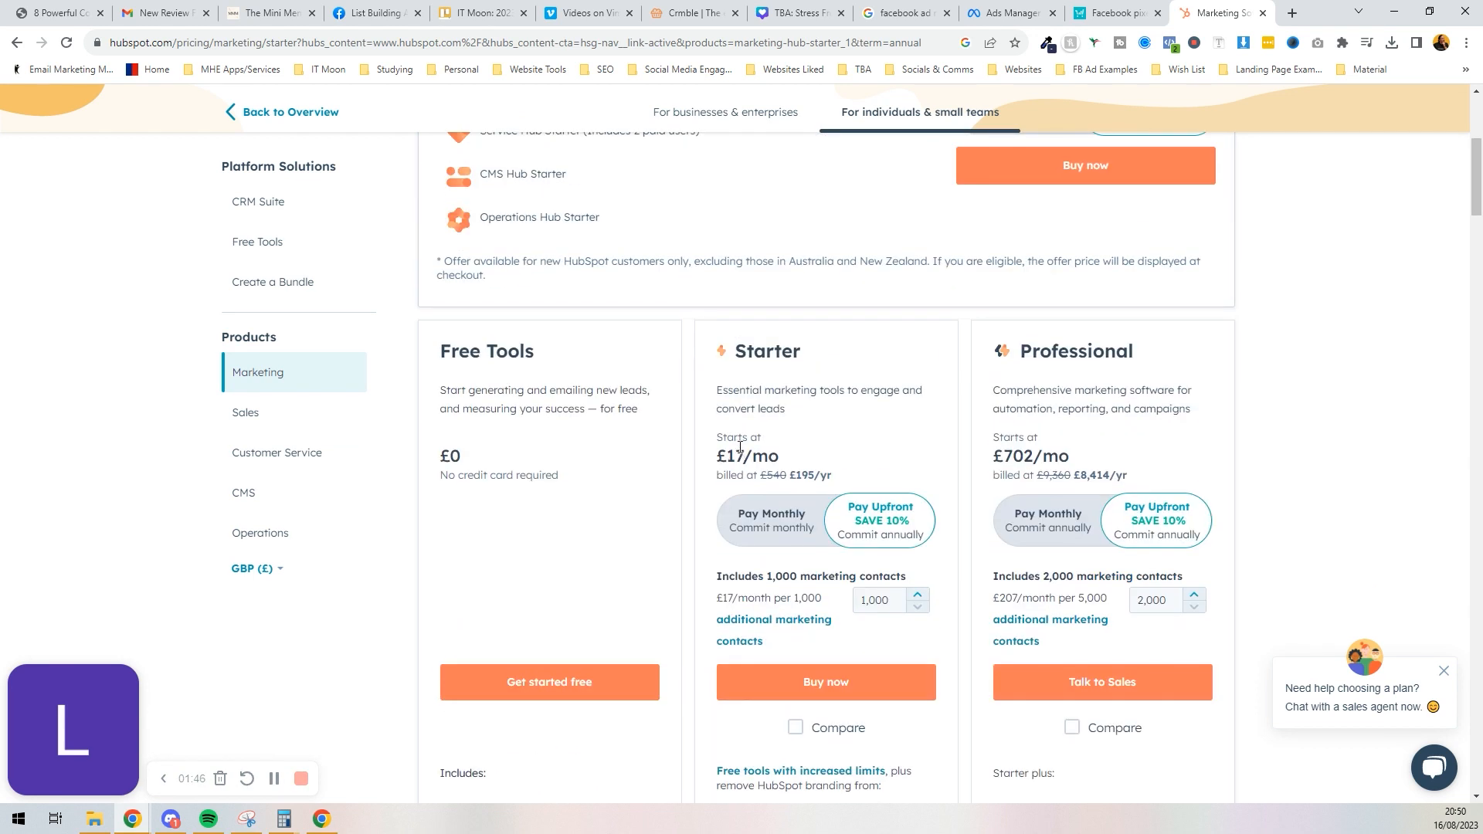
{"action": "mouse_move", "coordinate": [545, 410]}
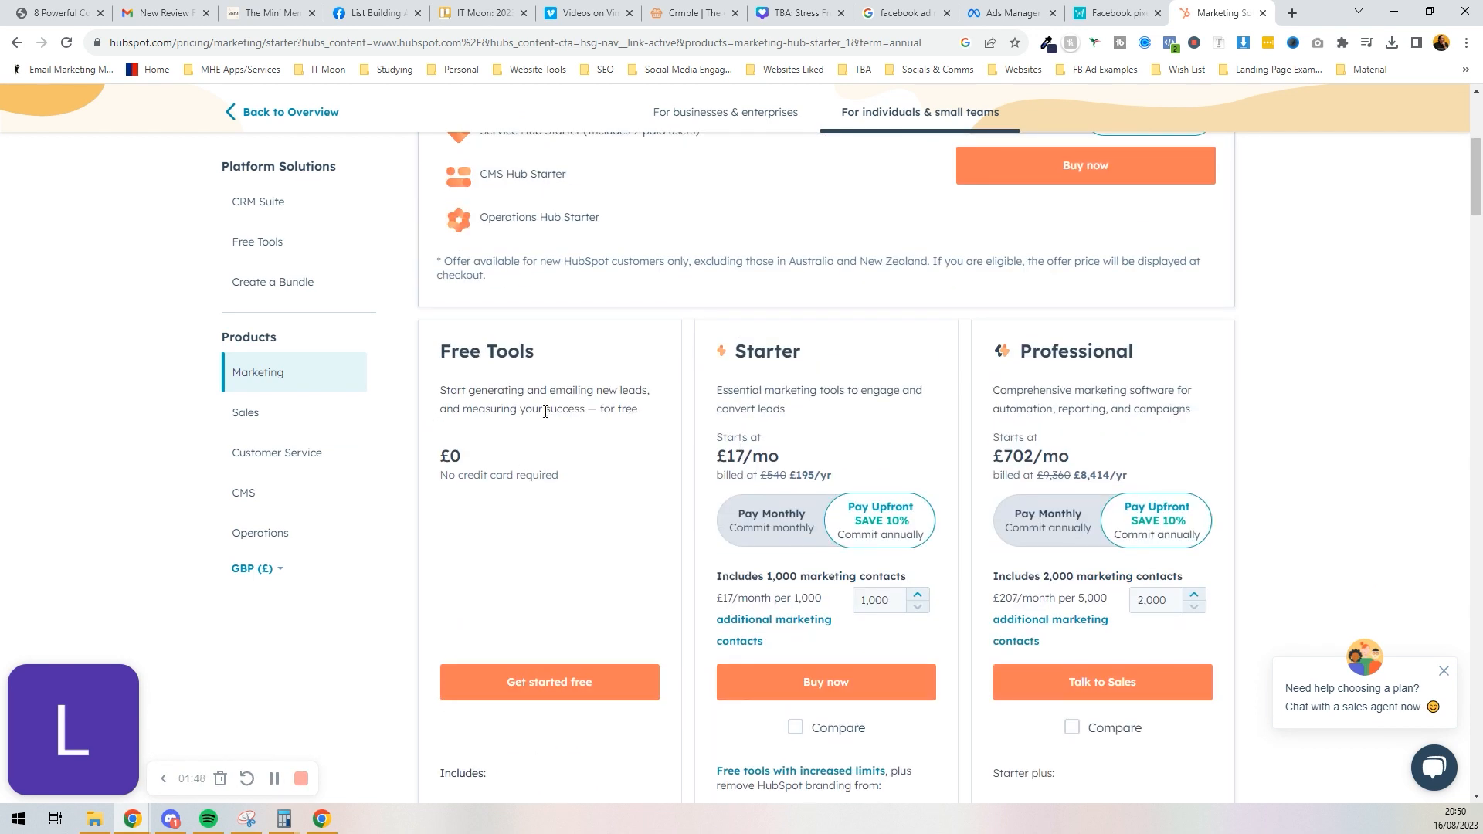
{"action": "mouse_move", "coordinate": [556, 432]}
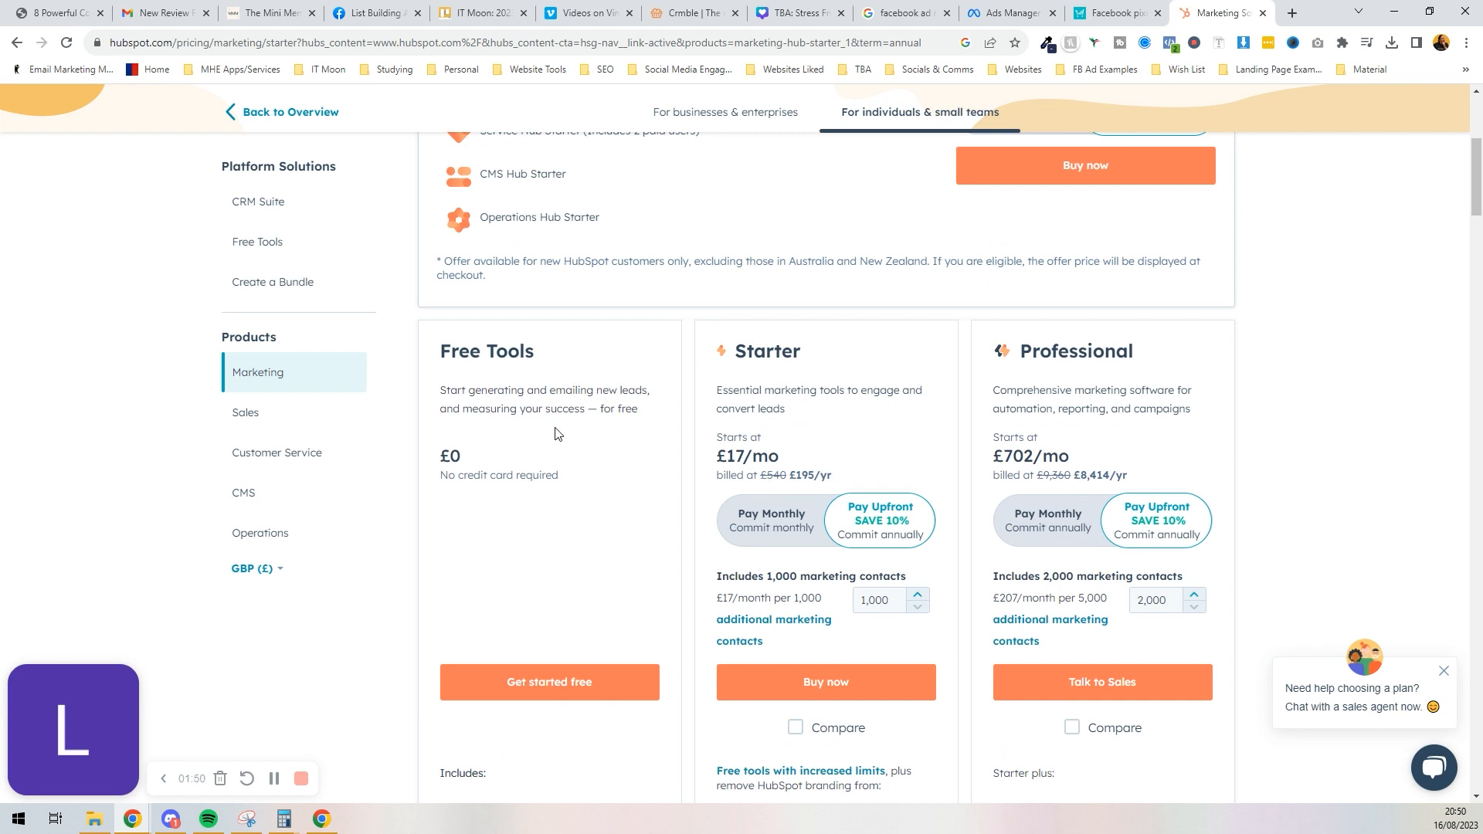
{"action": "mouse_move", "coordinate": [272, 456]}
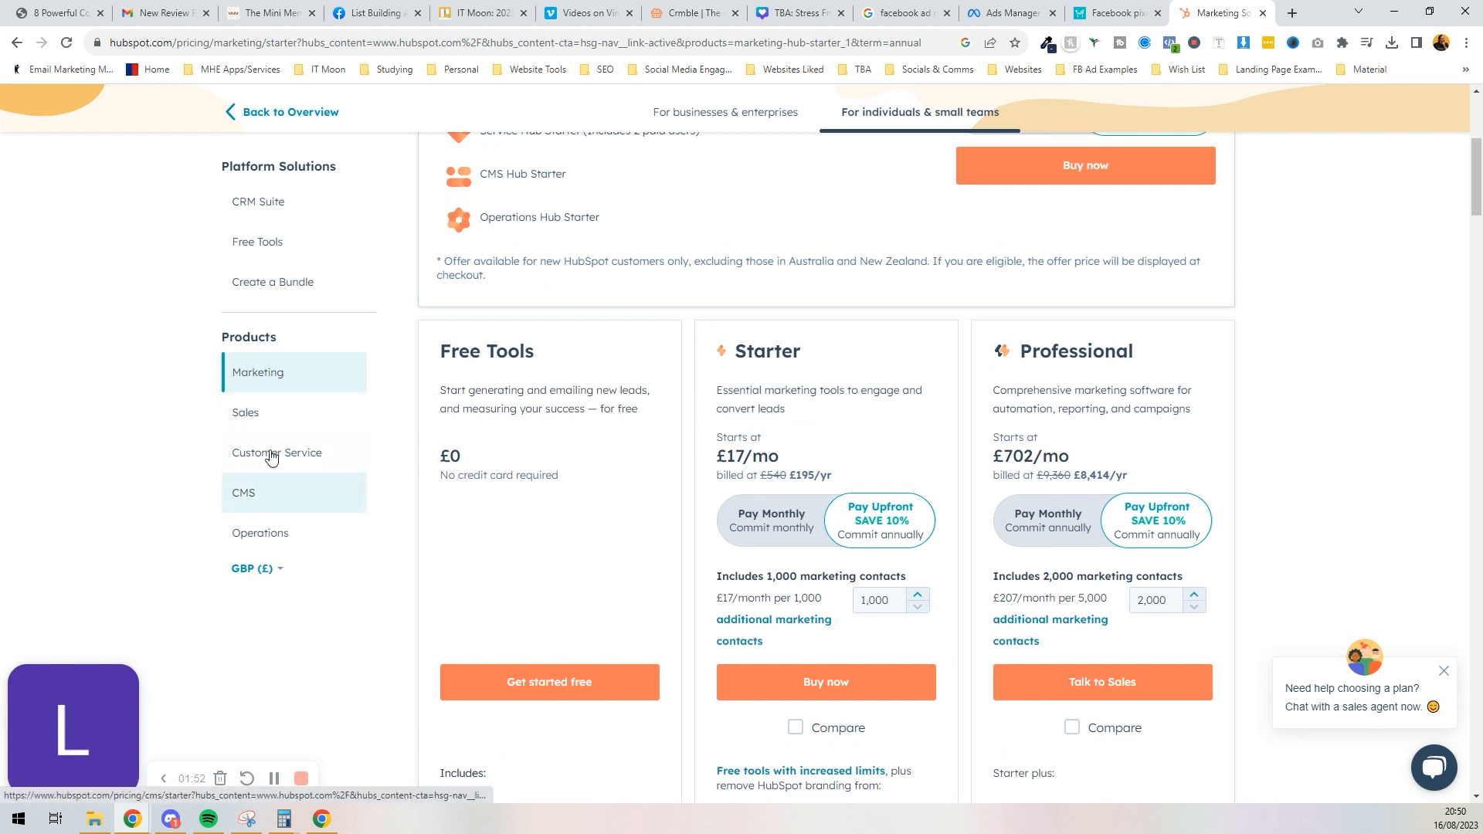
Step: Compare the Sales Hub pricing plans, then move to the Crmble website tab
{"action": "left_click", "coordinate": [246, 412]}
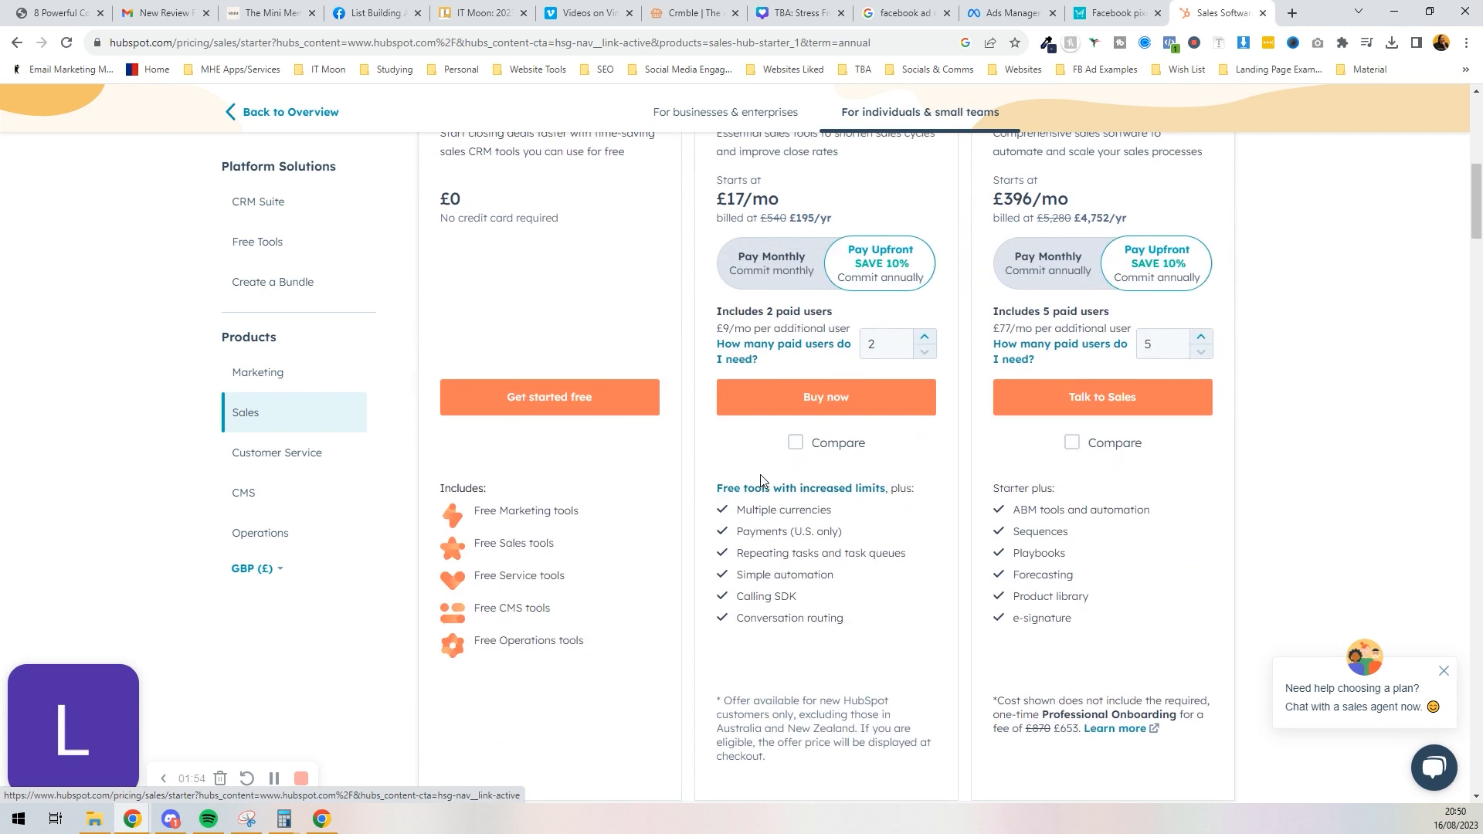
{"action": "mouse_move", "coordinate": [305, 414]}
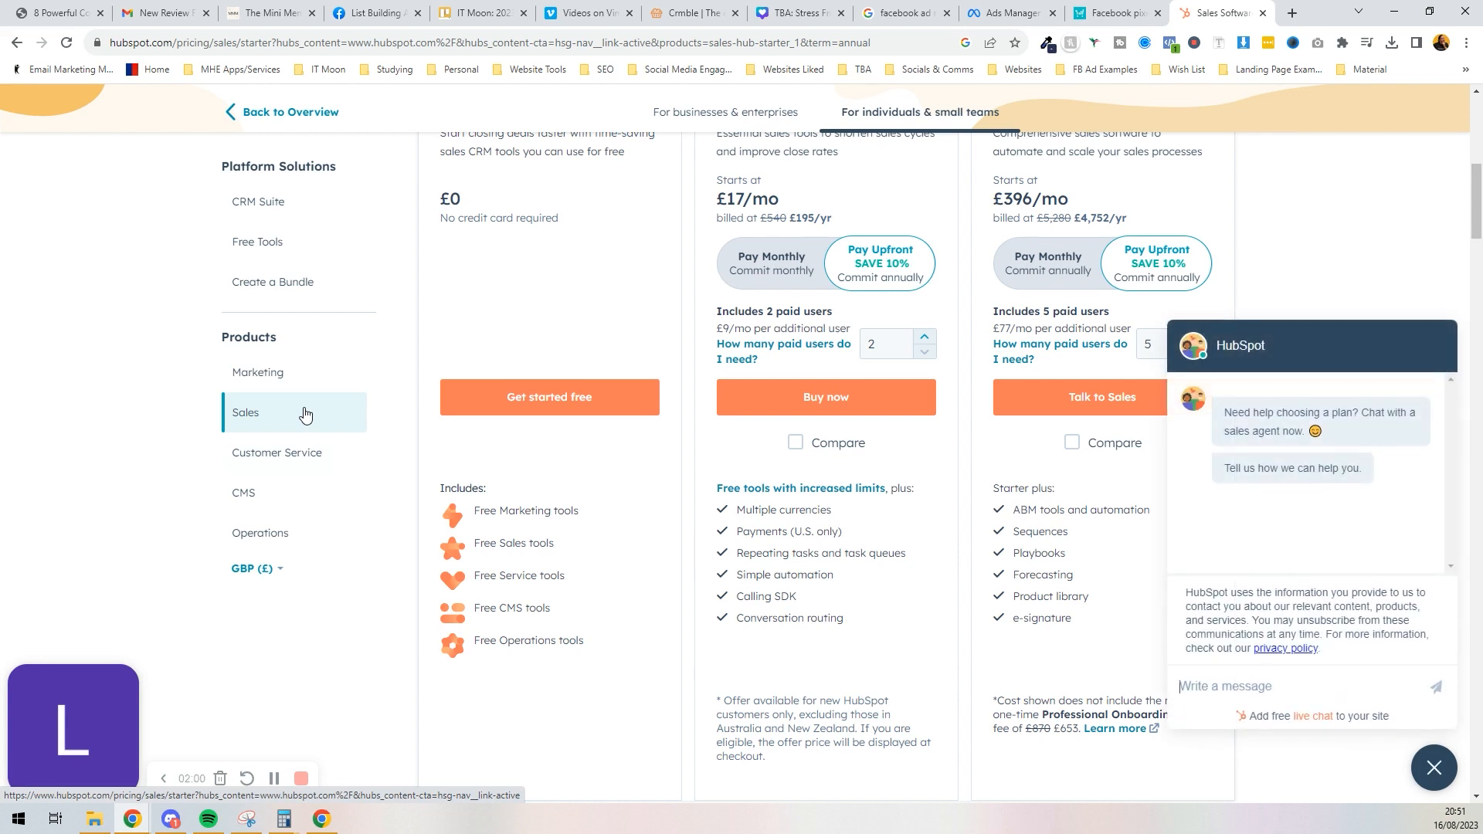
{"action": "left_click", "coordinate": [692, 12]}
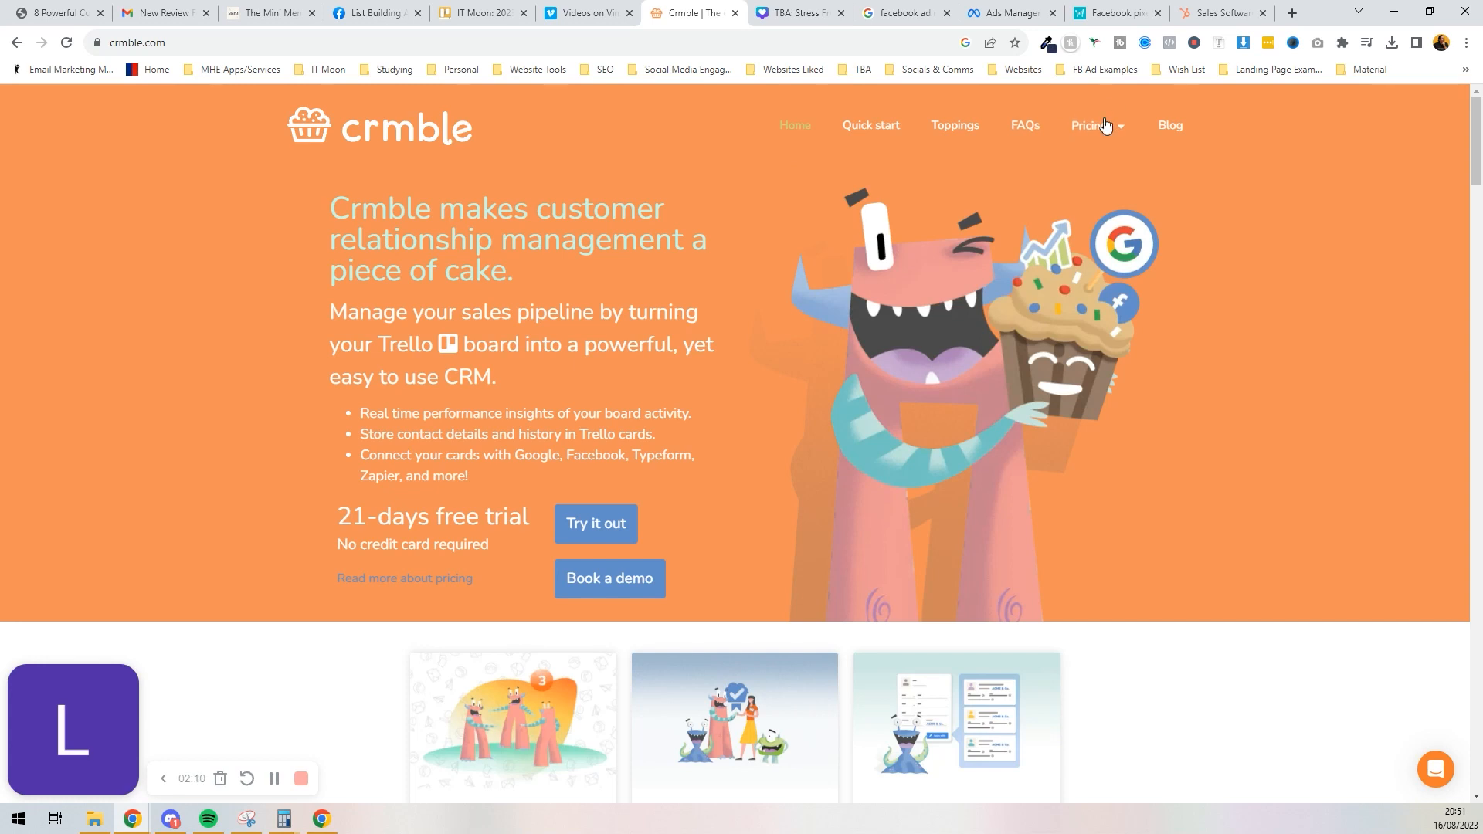
Step: Show Crmble's GBP pricing at the monthly rate of GB£5.99 per team user, then return to the Trello board
{"action": "left_click", "coordinate": [1092, 125]}
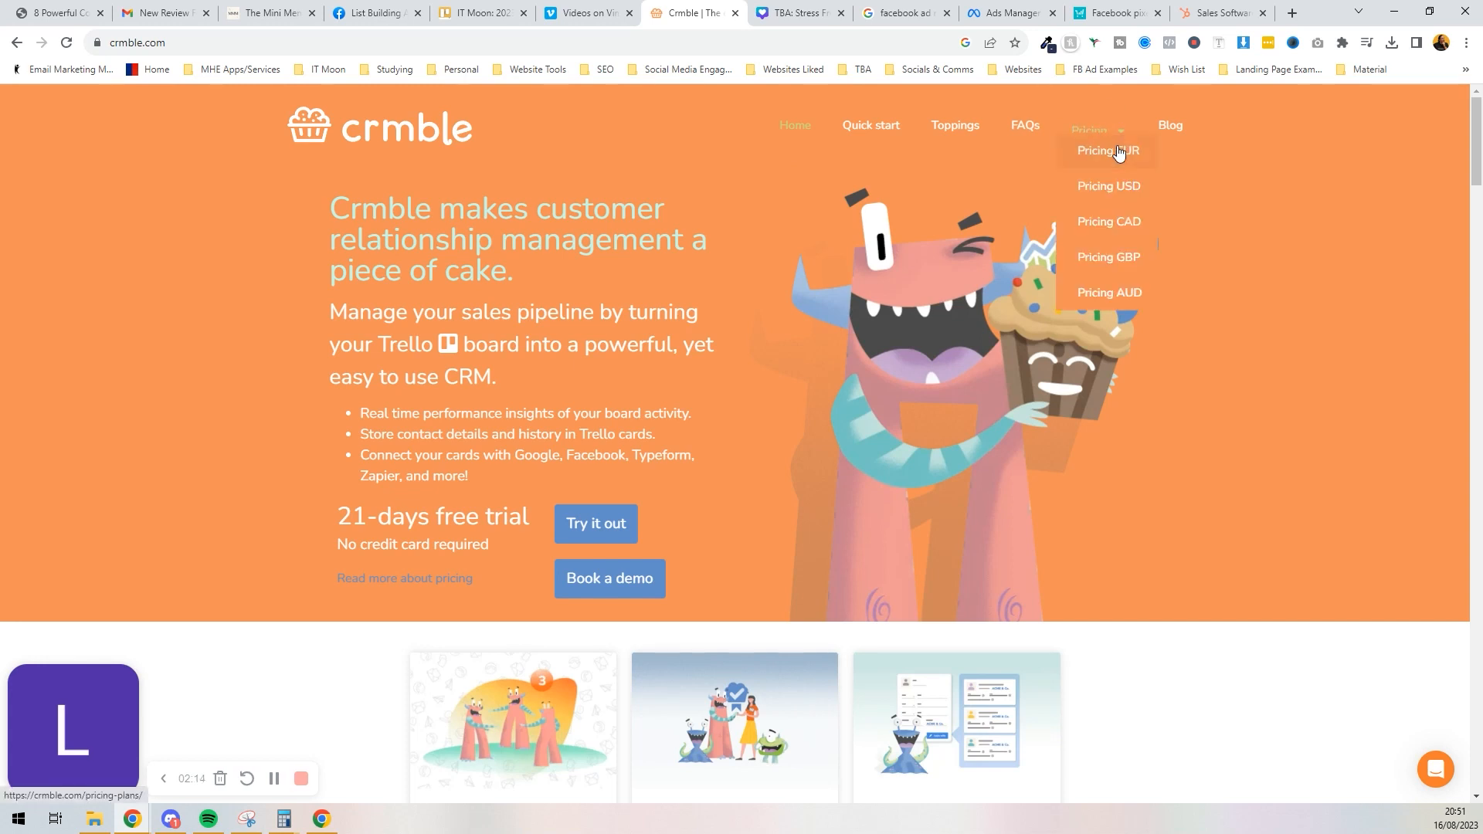
{"action": "mouse_move", "coordinate": [1123, 144]}
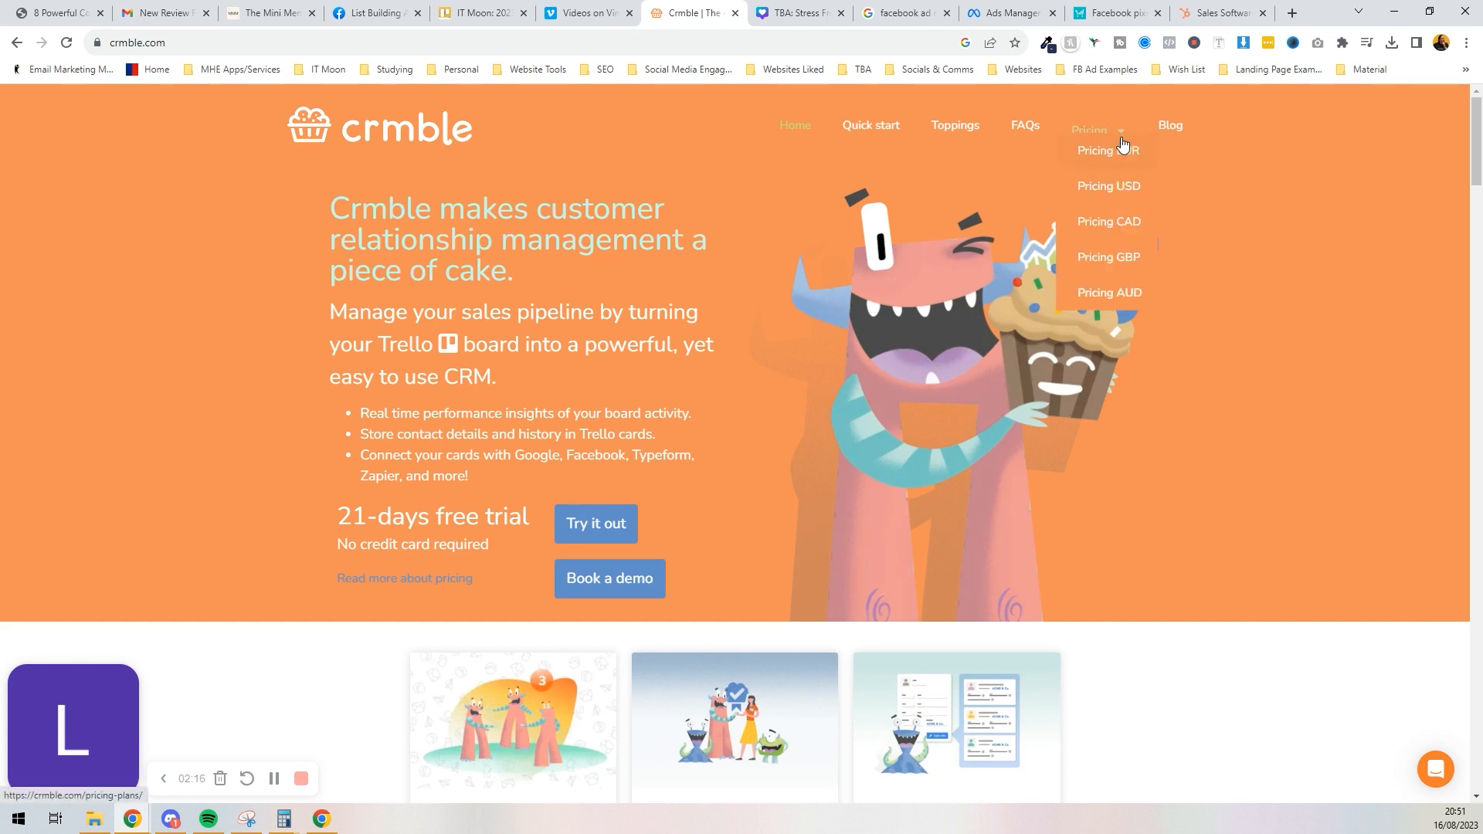
{"action": "left_click", "coordinate": [1109, 257]}
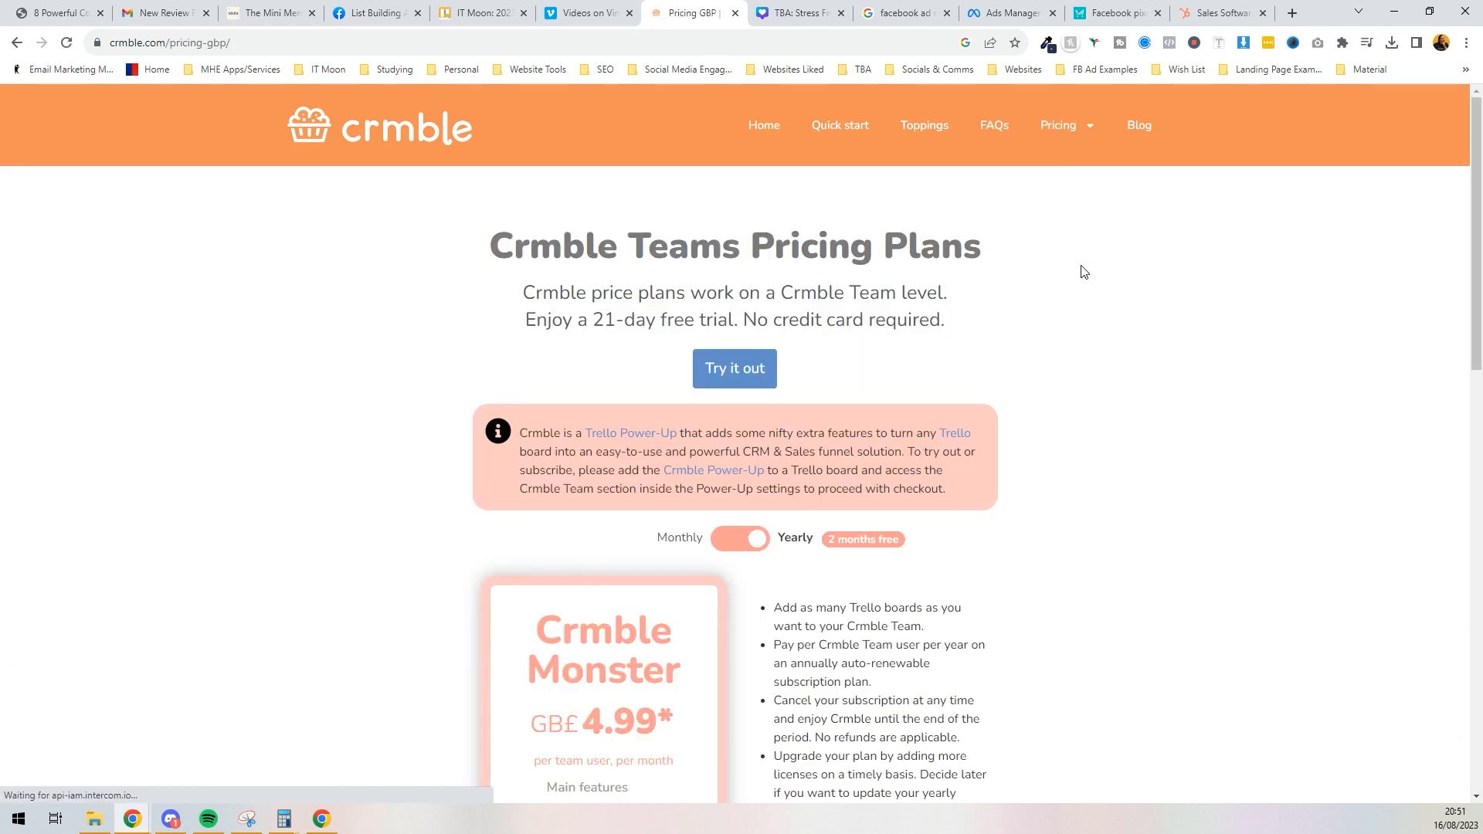
{"action": "scroll", "scroll_direction": "down", "scroll_amount": 3}
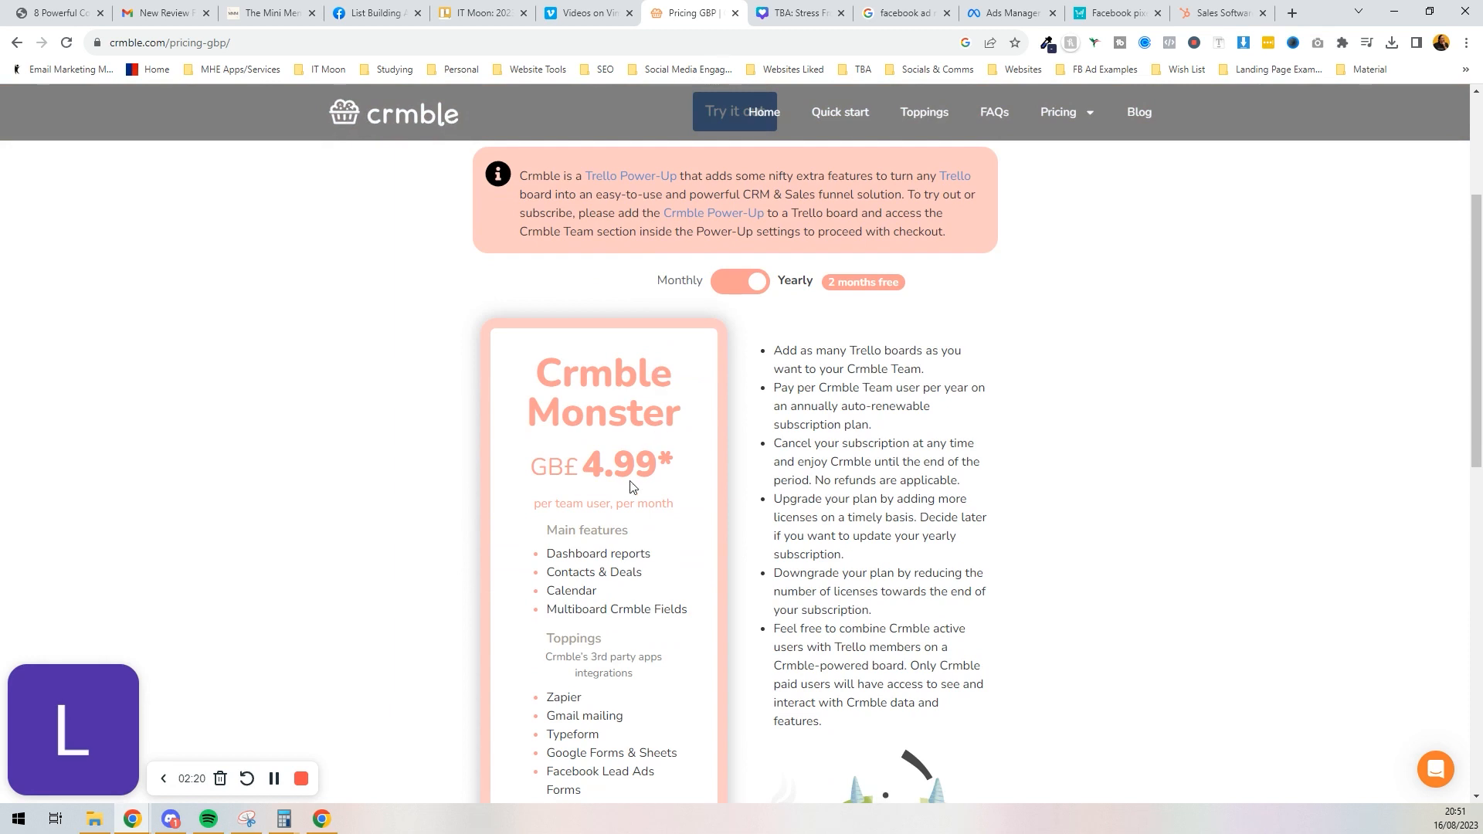
{"action": "mouse_move", "coordinate": [631, 499]}
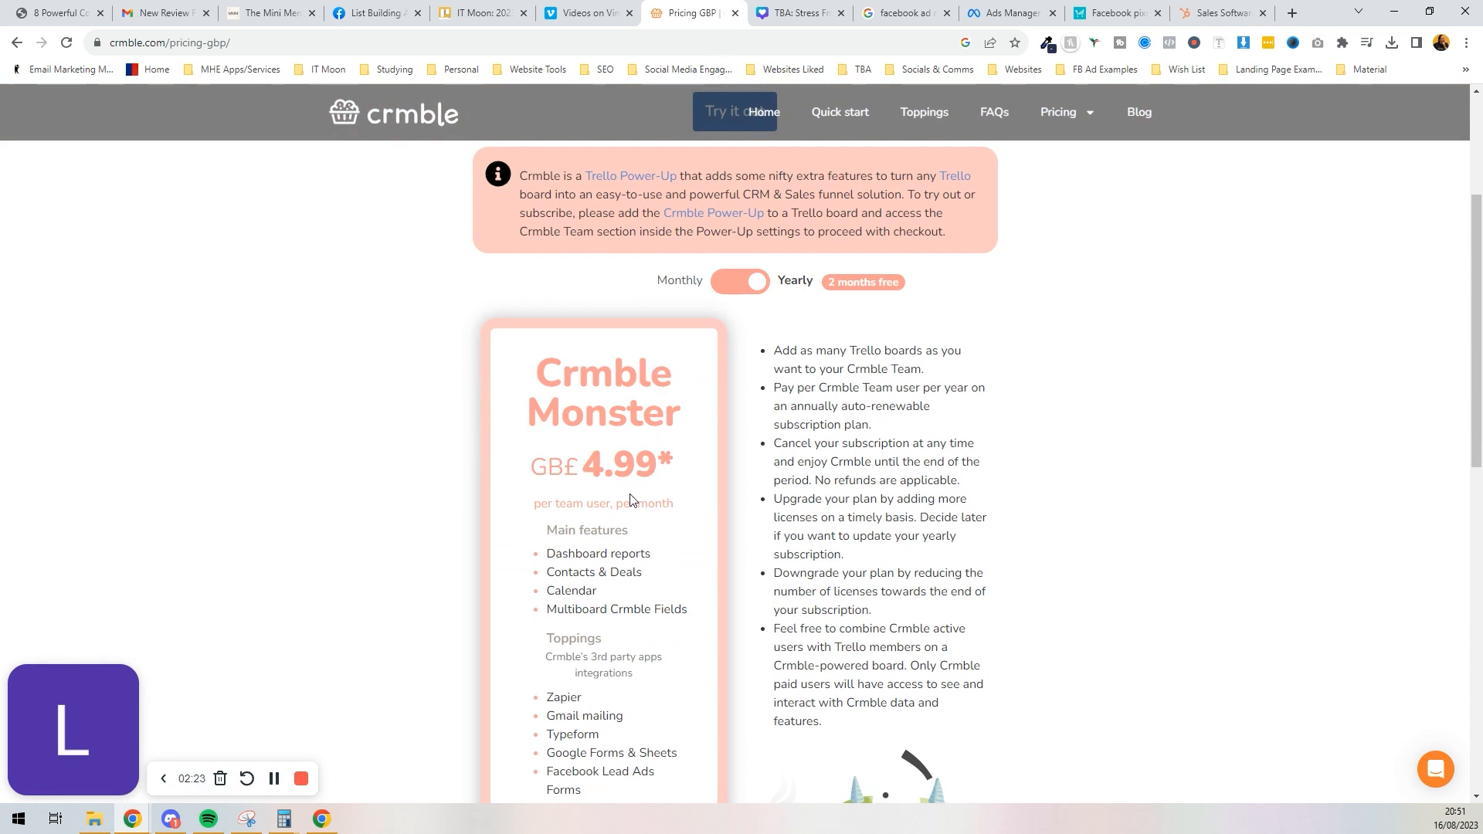
{"action": "mouse_move", "coordinate": [649, 483]}
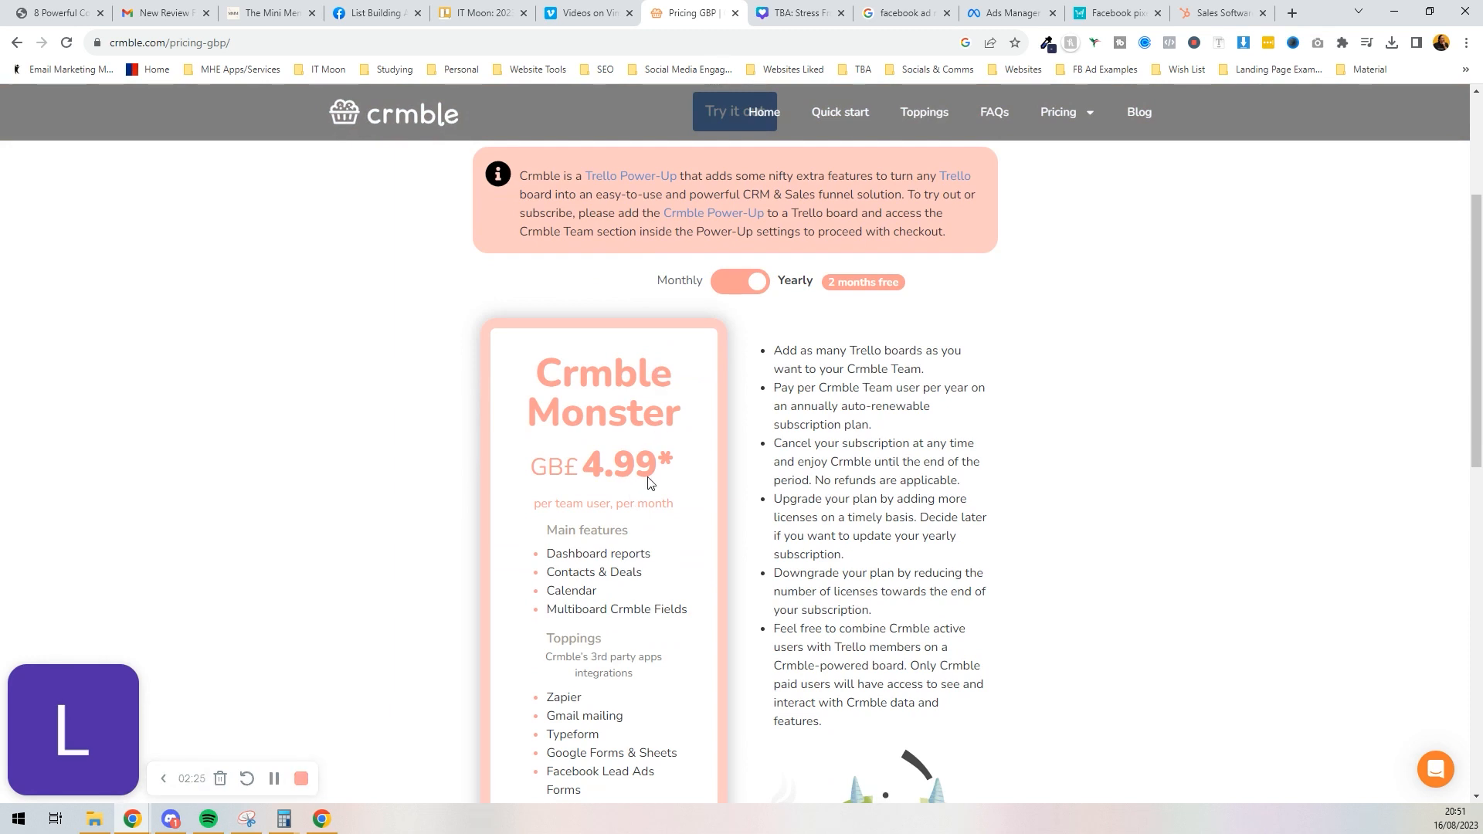
{"action": "left_click", "coordinate": [739, 282]}
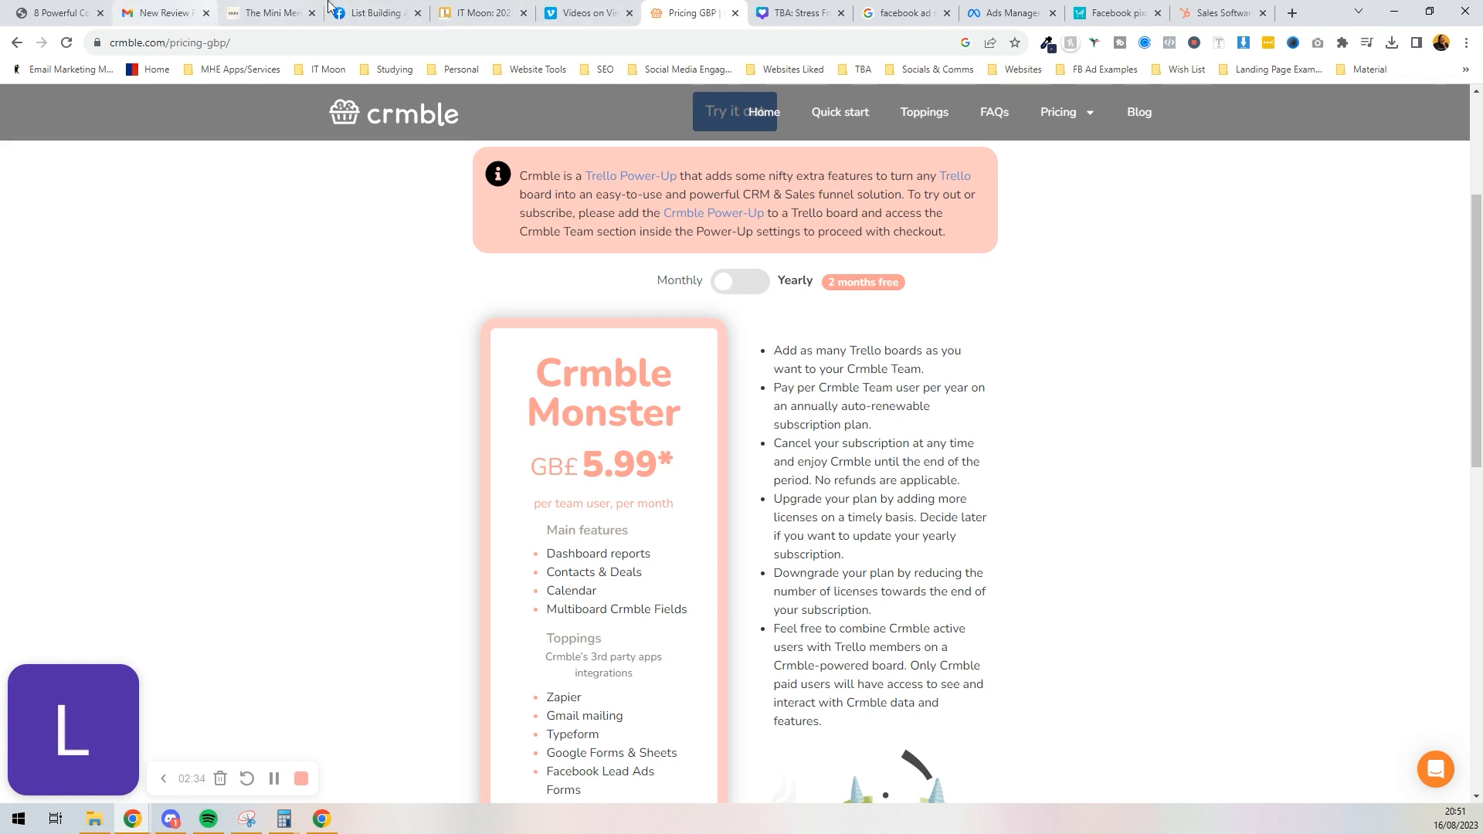
{"action": "left_click", "coordinate": [482, 13]}
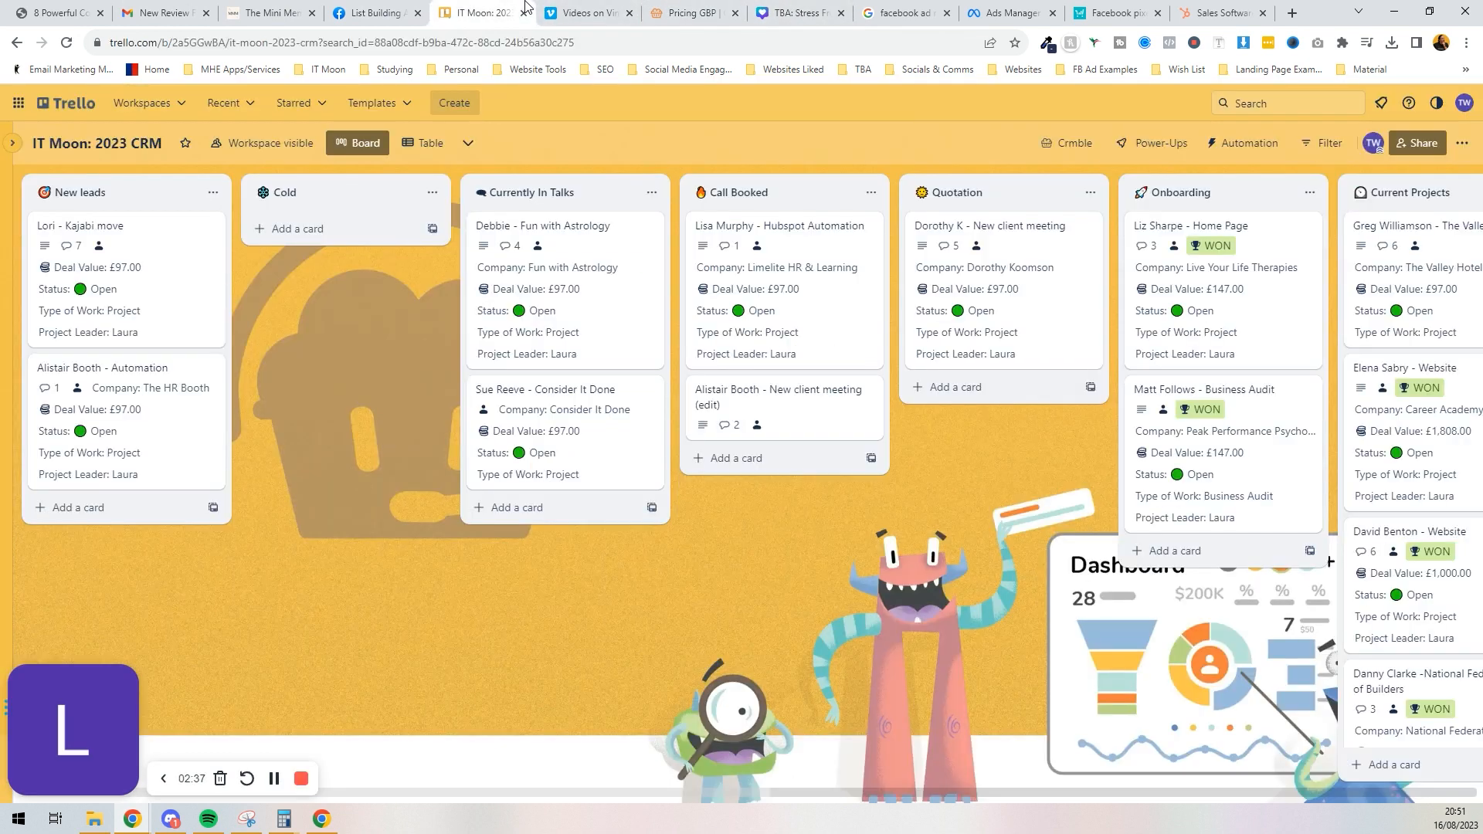
{"action": "mouse_move", "coordinate": [587, 803]}
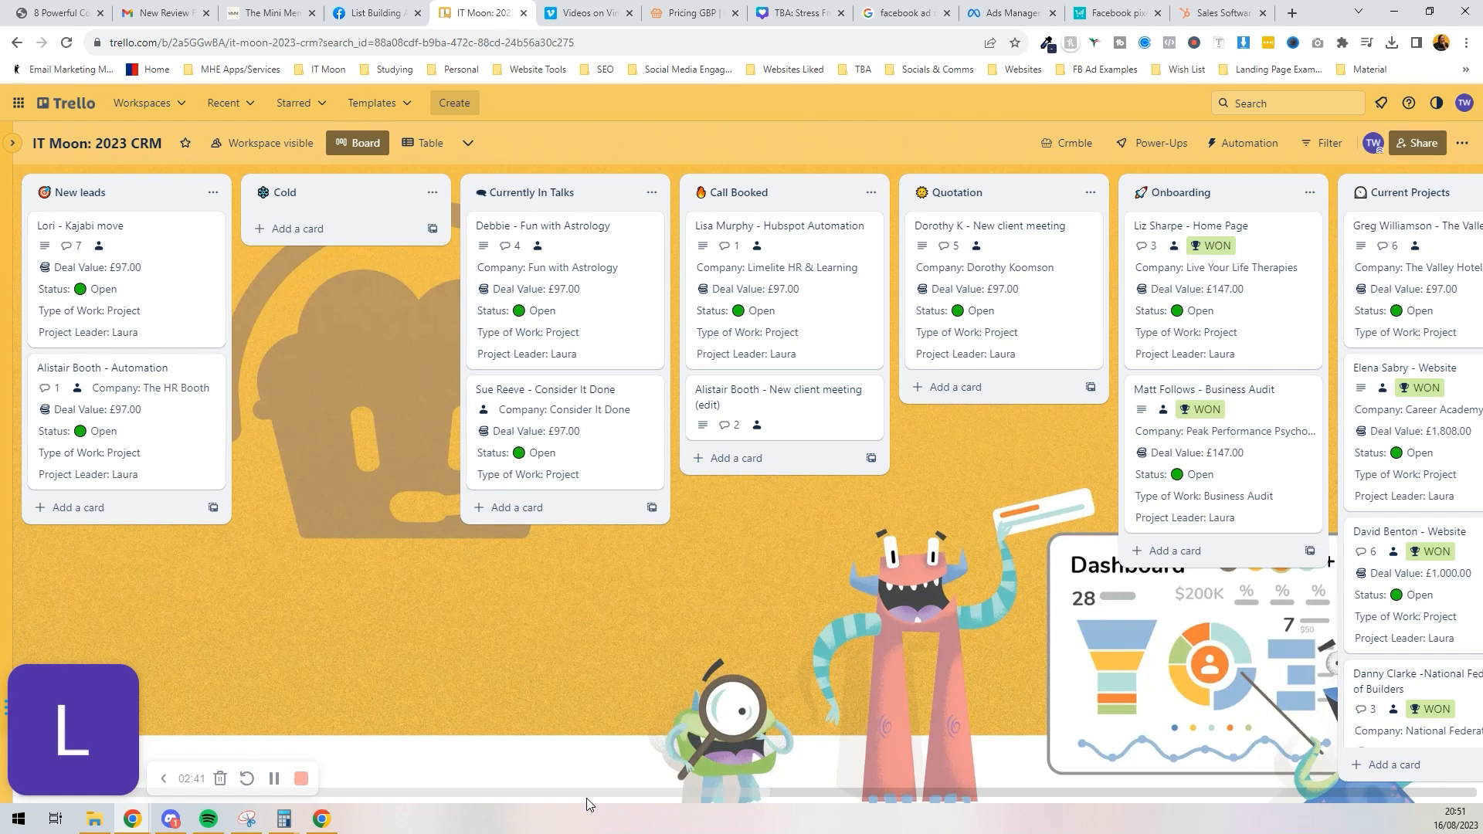
Step: Bring the Current Projects, MRR, Invoice and Won lists into view
{"action": "scroll", "scroll_direction": "right", "scroll_amount": 3}
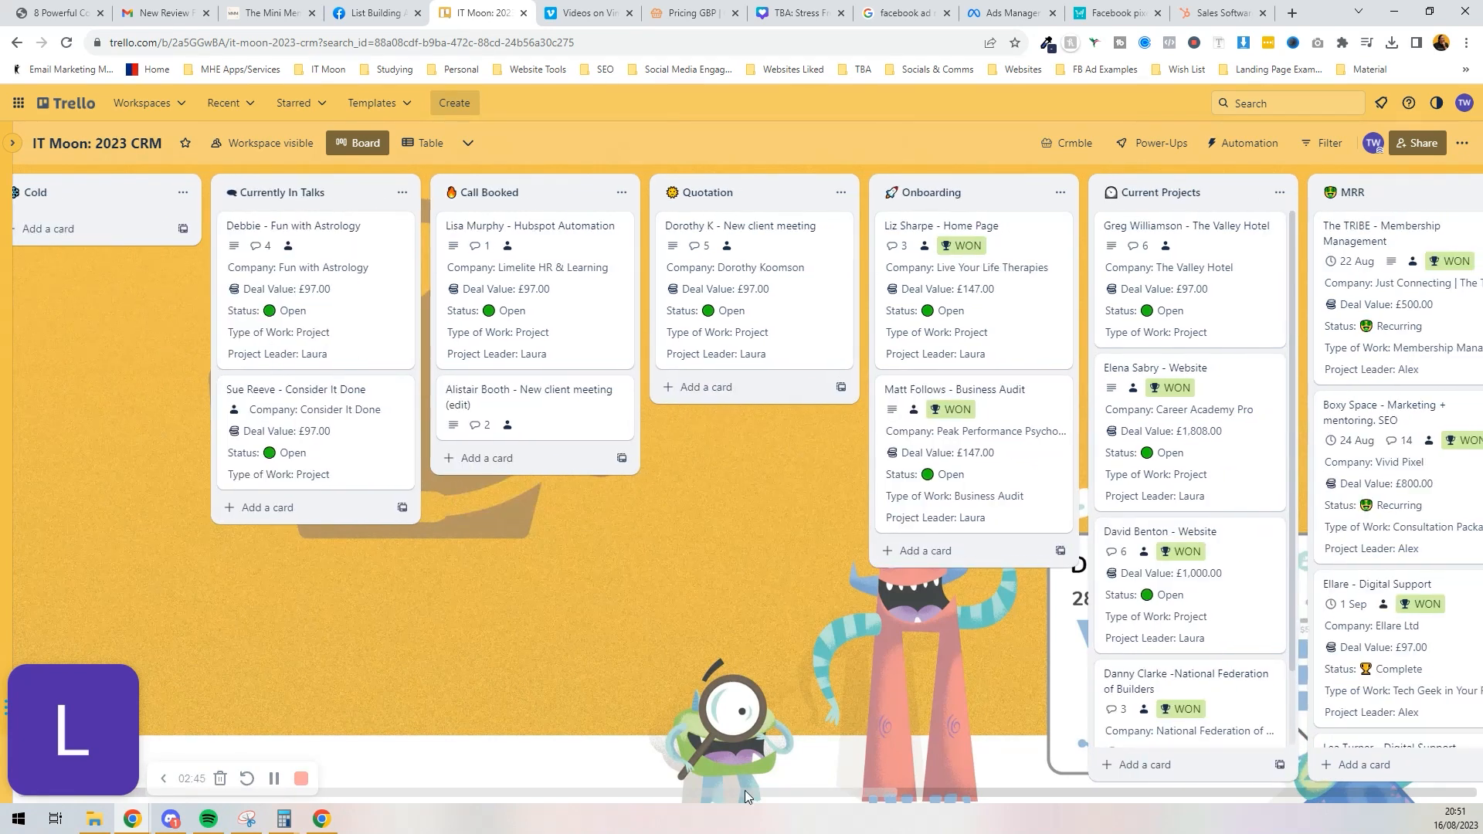
{"action": "scroll", "scroll_direction": "right", "scroll_amount": 3}
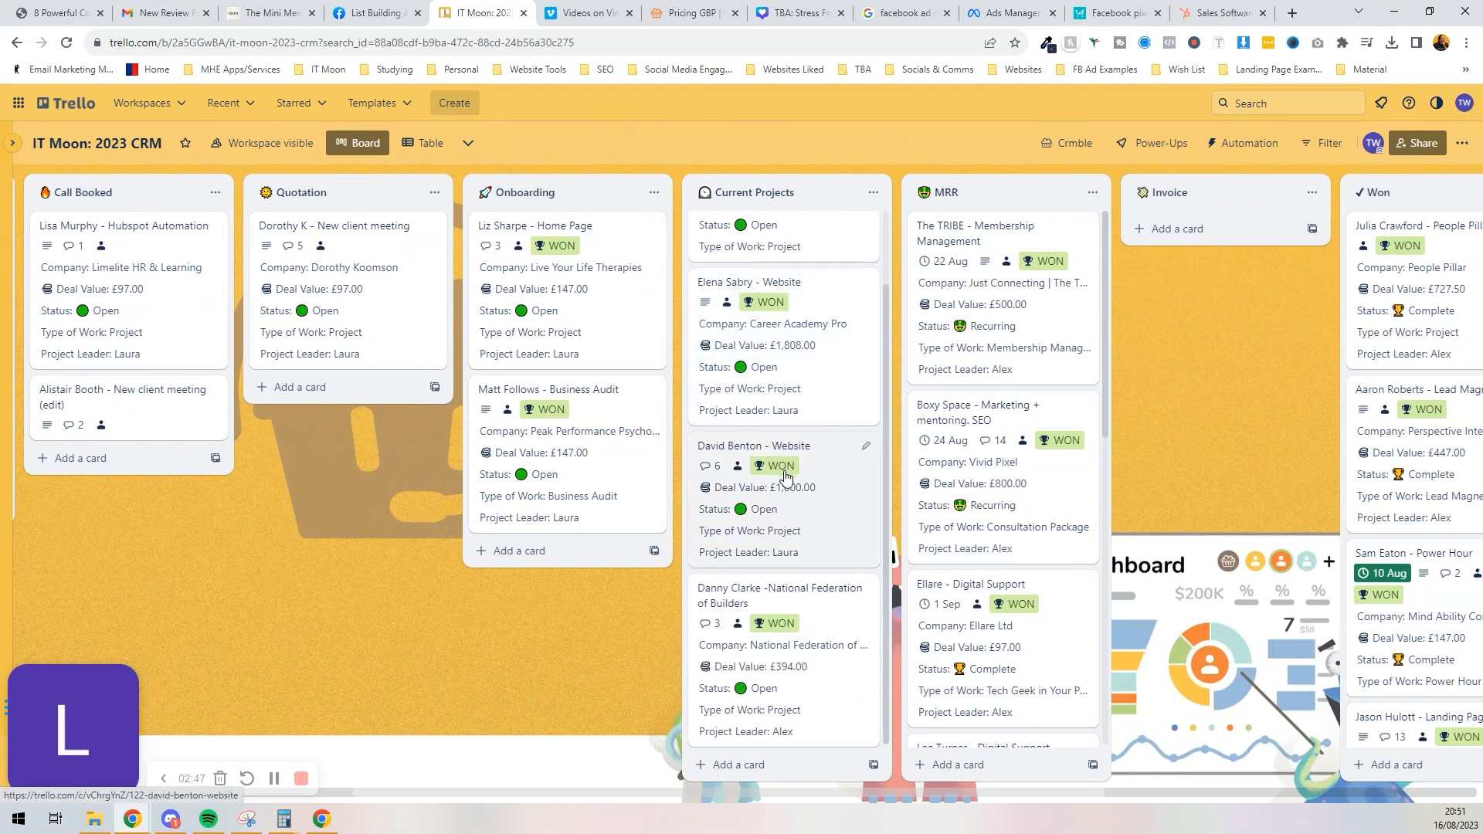
{"action": "mouse_move", "coordinate": [833, 481]}
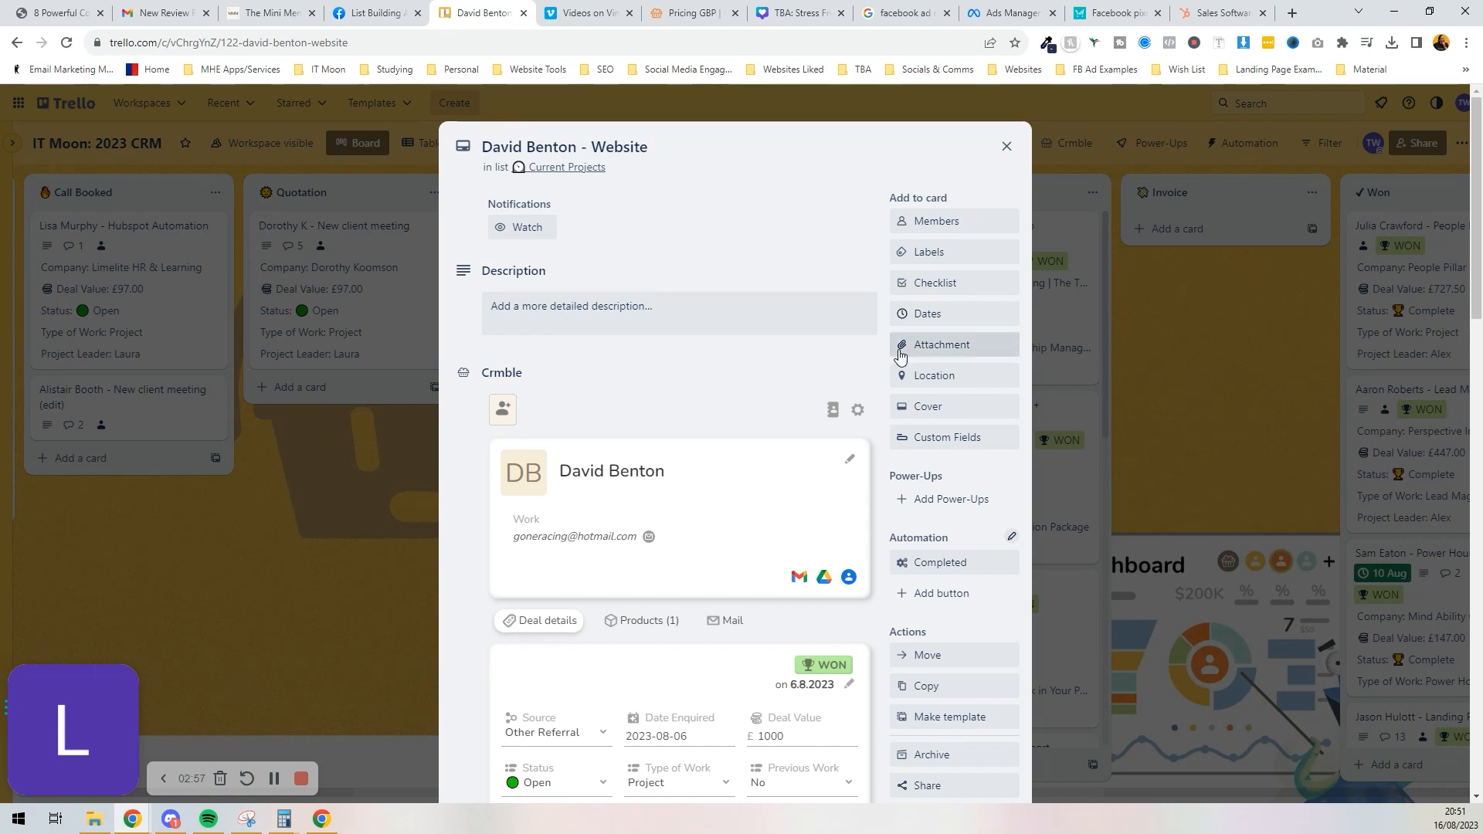
{"action": "scroll", "scroll_direction": "down", "scroll_amount": 3}
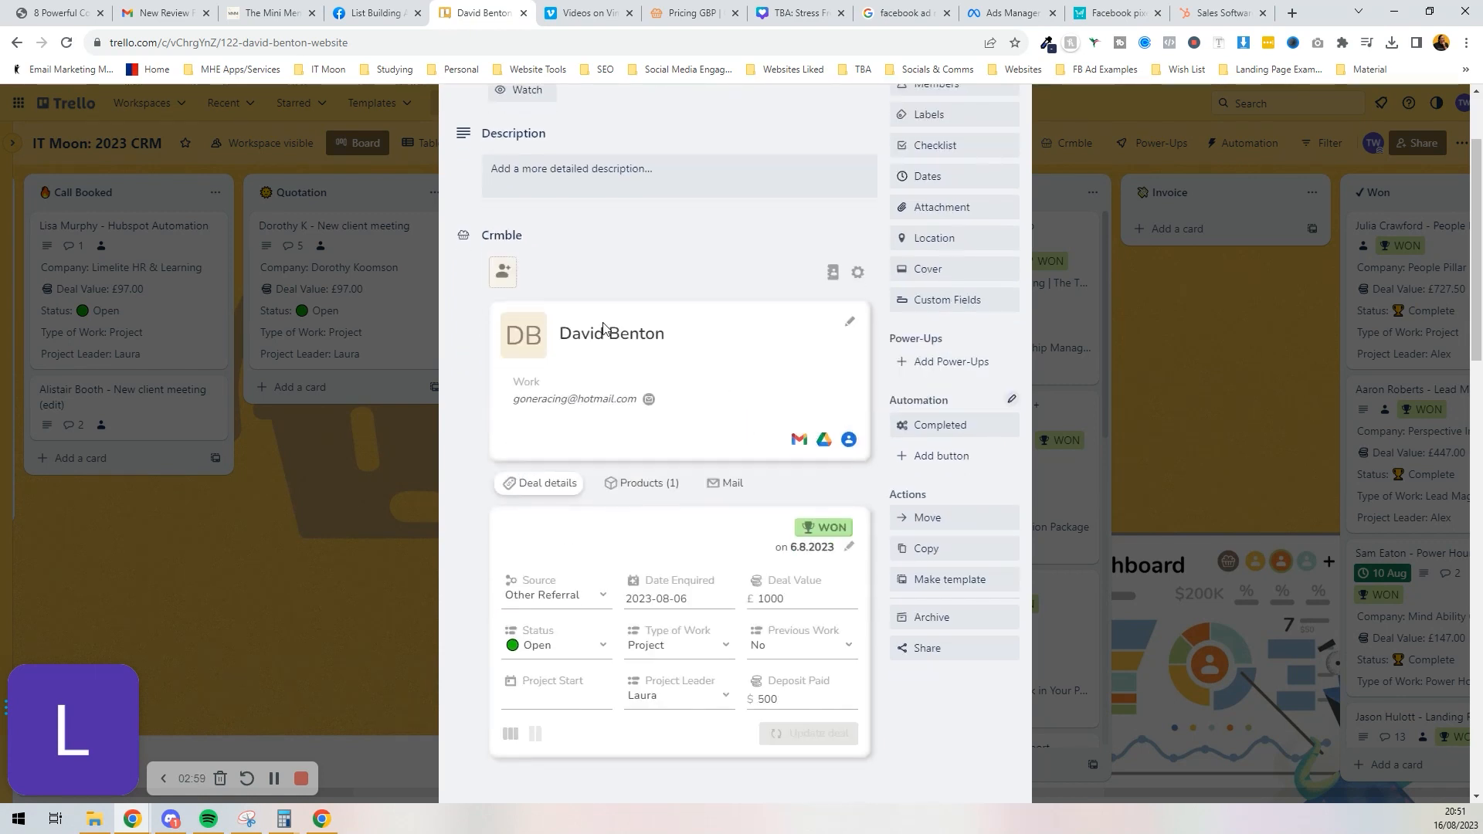
{"action": "scroll", "scroll_direction": "down", "scroll_amount": 3}
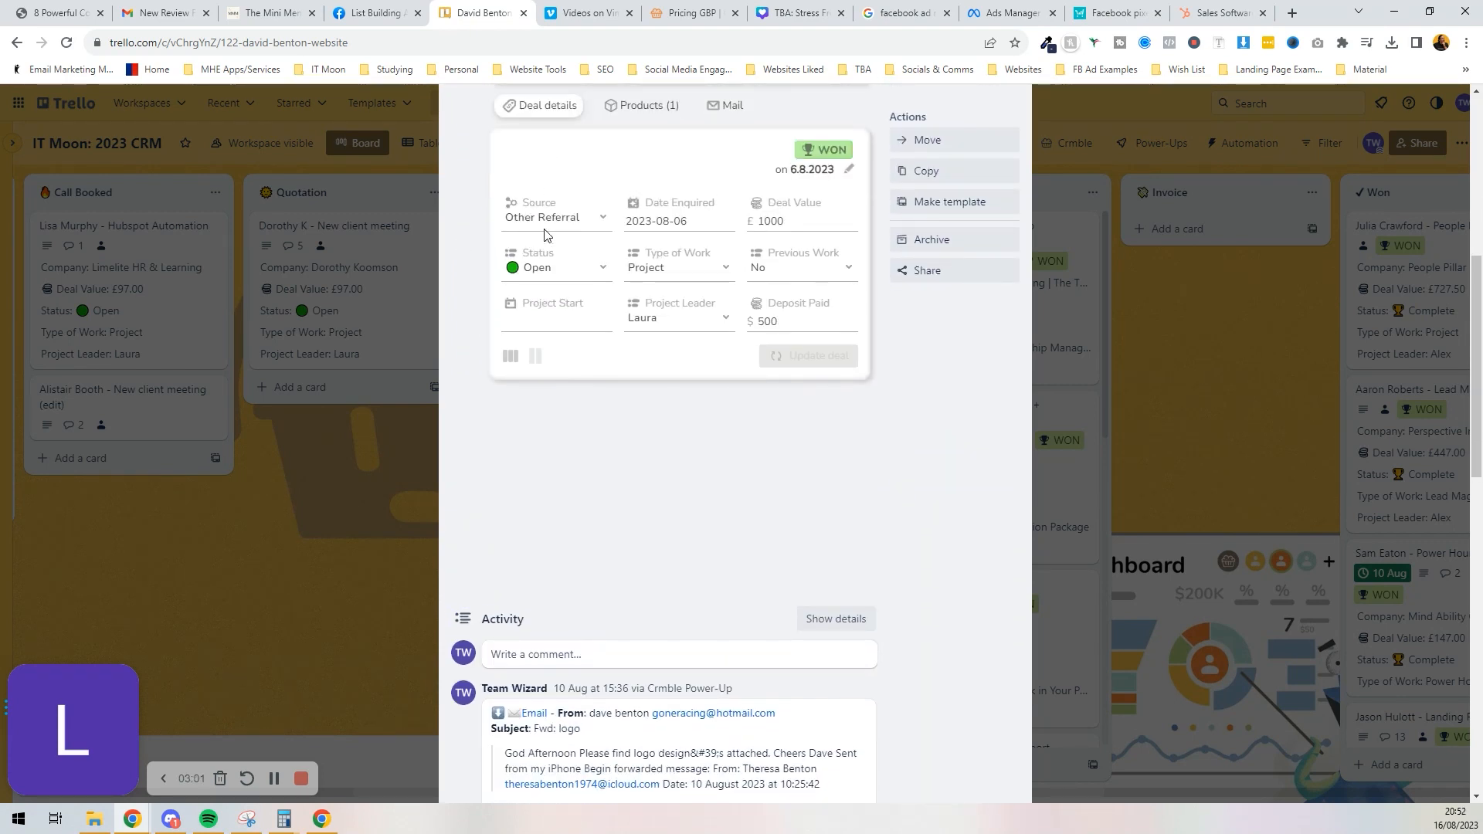
{"action": "left_click", "coordinate": [556, 216]}
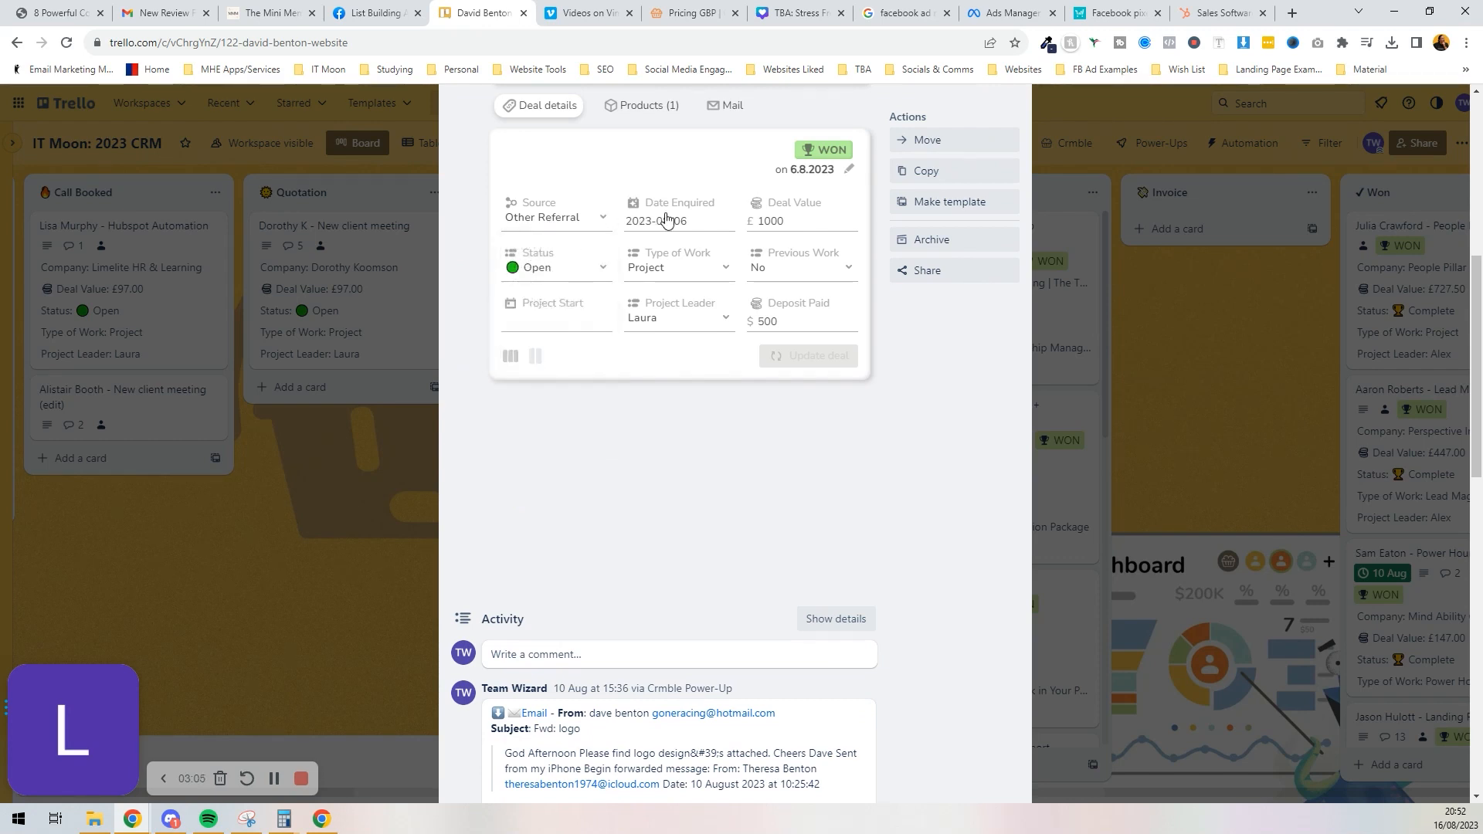
{"action": "left_click", "coordinate": [794, 221]}
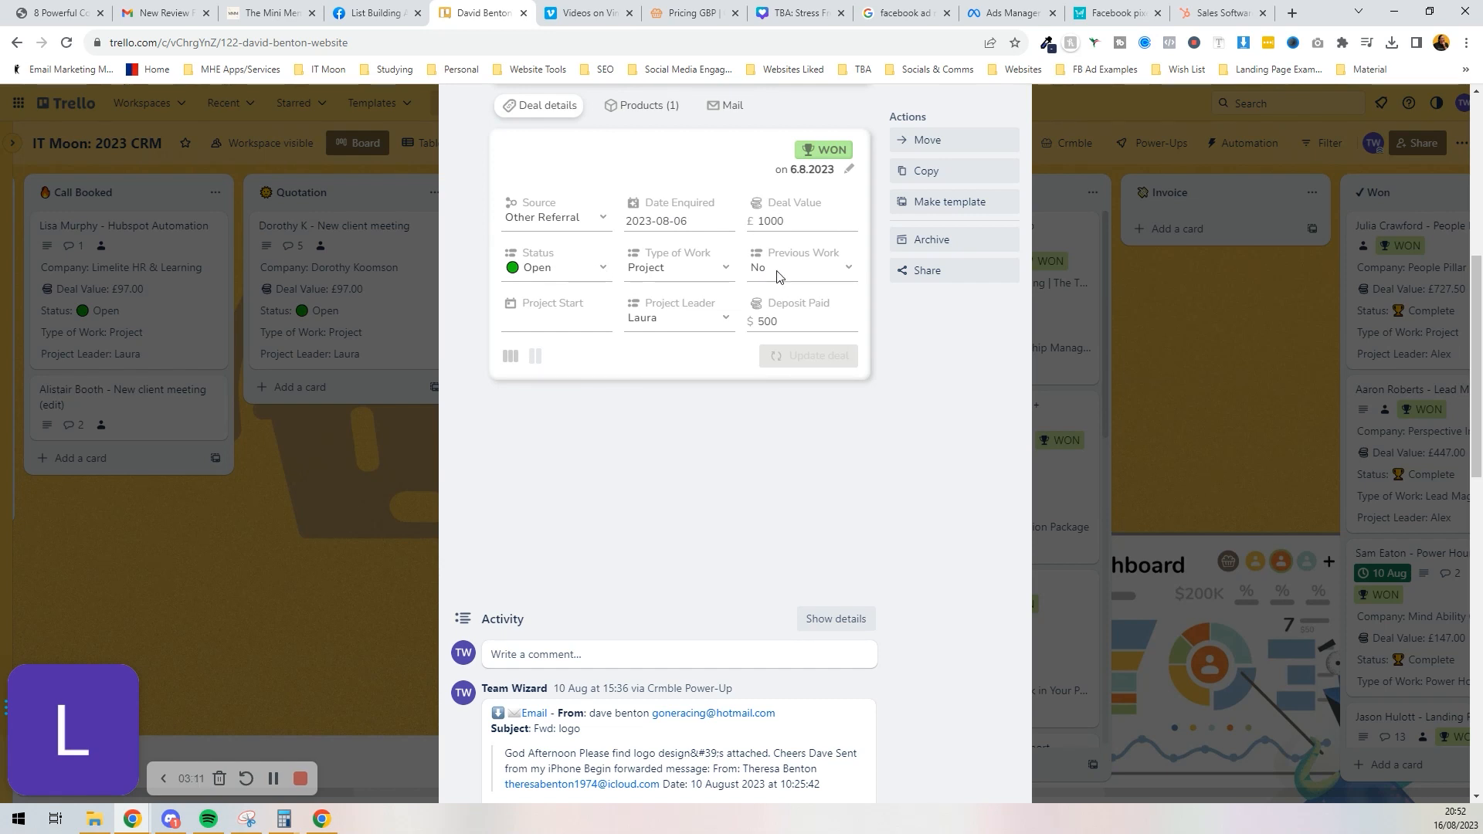
Step: Look through the card's email activity and close it back to the board
{"action": "scroll", "scroll_direction": "down", "scroll_amount": 3}
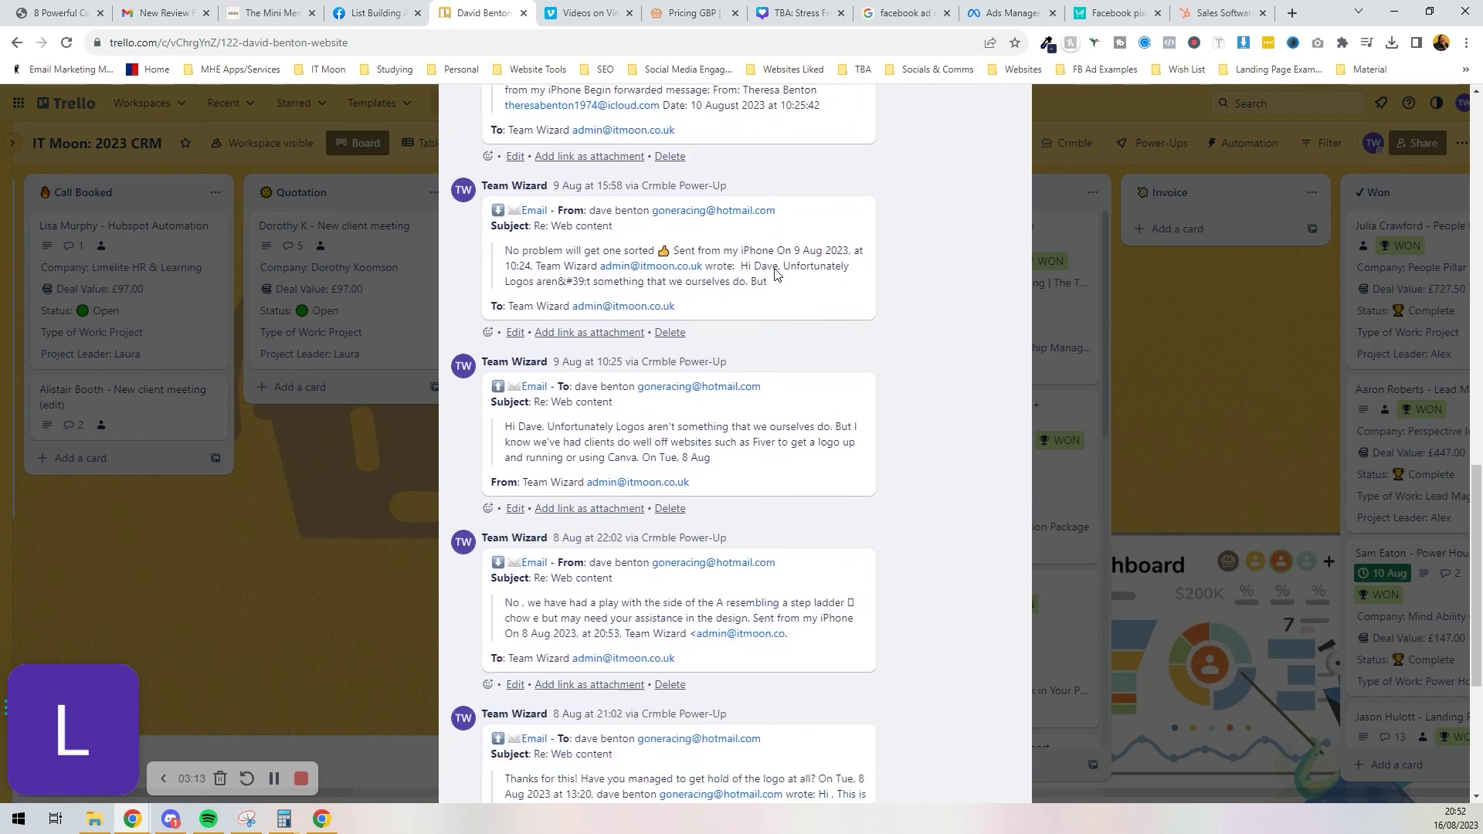
{"action": "scroll", "scroll_direction": "down", "scroll_amount": 3}
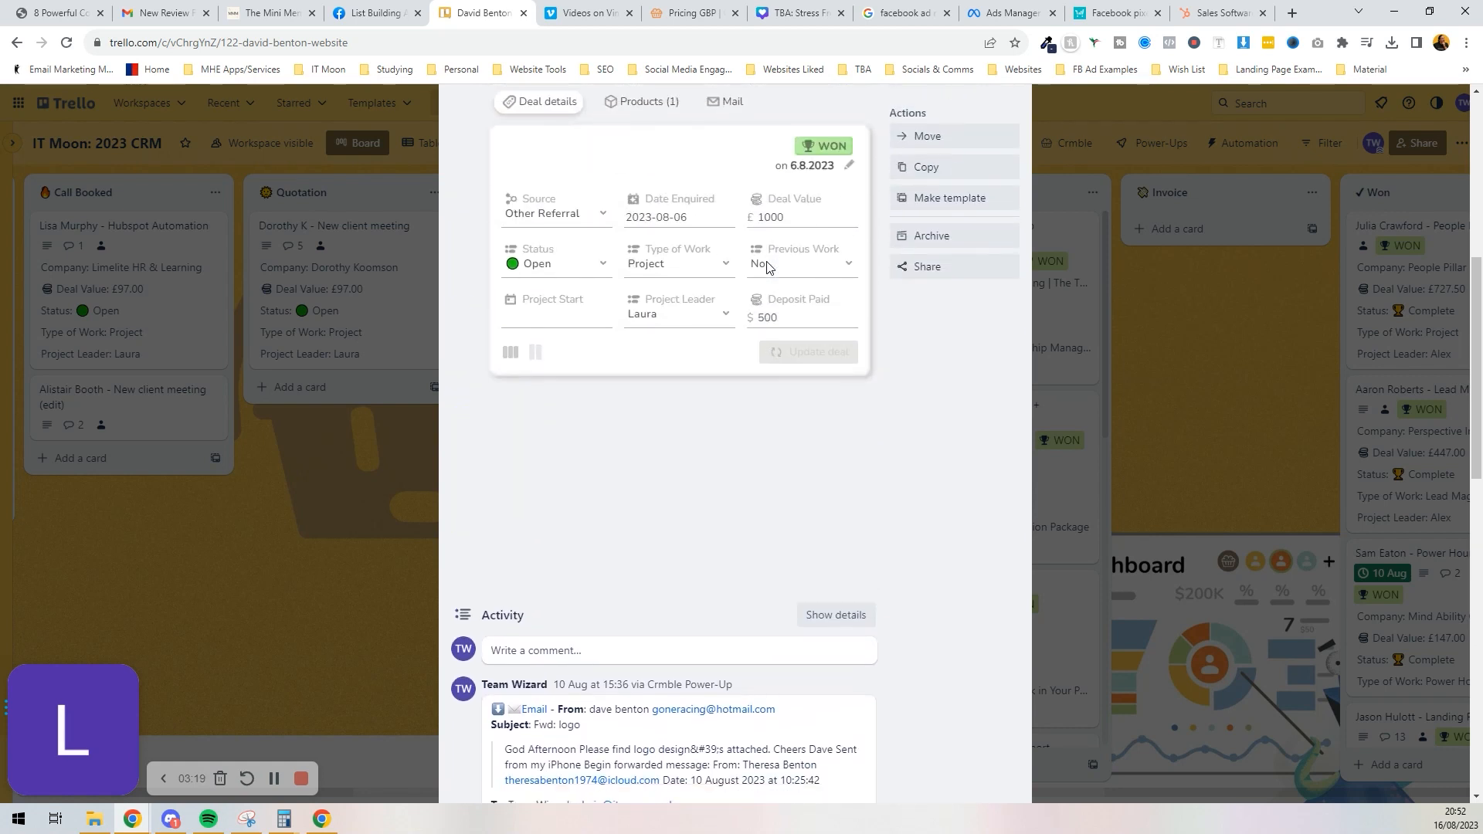
{"action": "scroll", "scroll_direction": "down", "scroll_amount": 3}
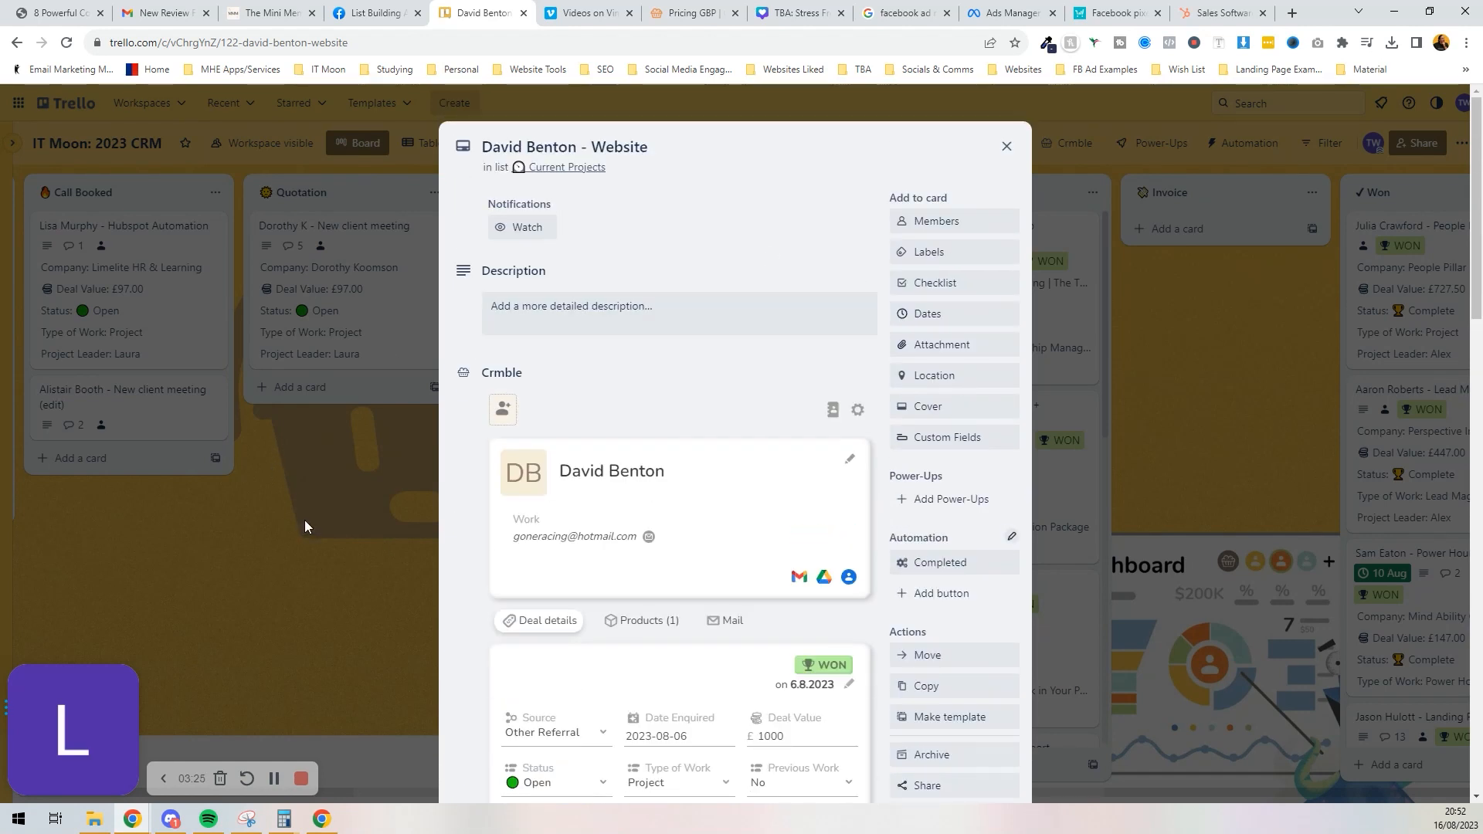
{"action": "left_click", "coordinate": [1007, 146]}
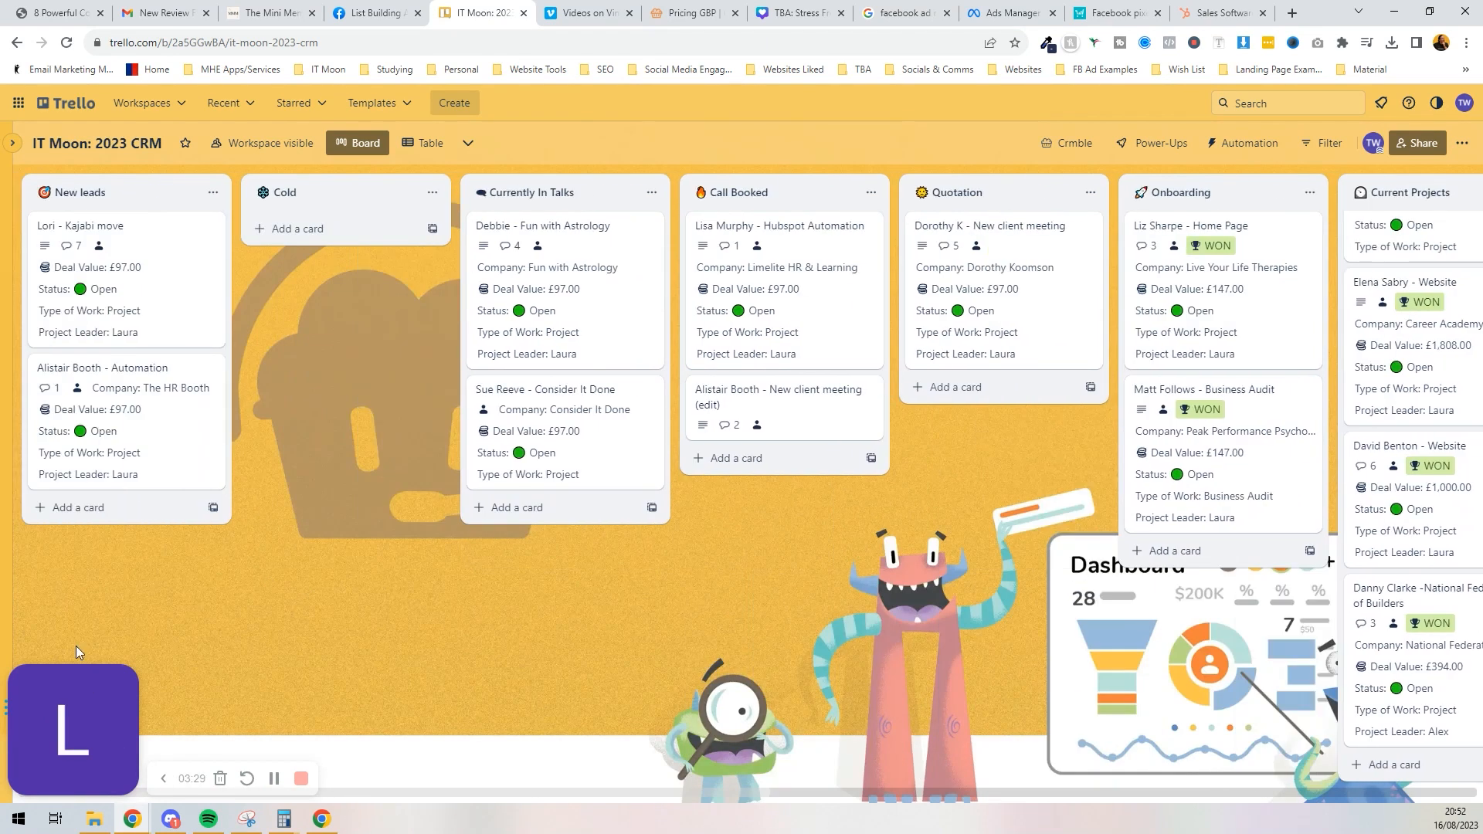
Step: Add a 'Harry Potter - Lead Magnet' card to New leads and open it
{"action": "left_click", "coordinate": [77, 507]}
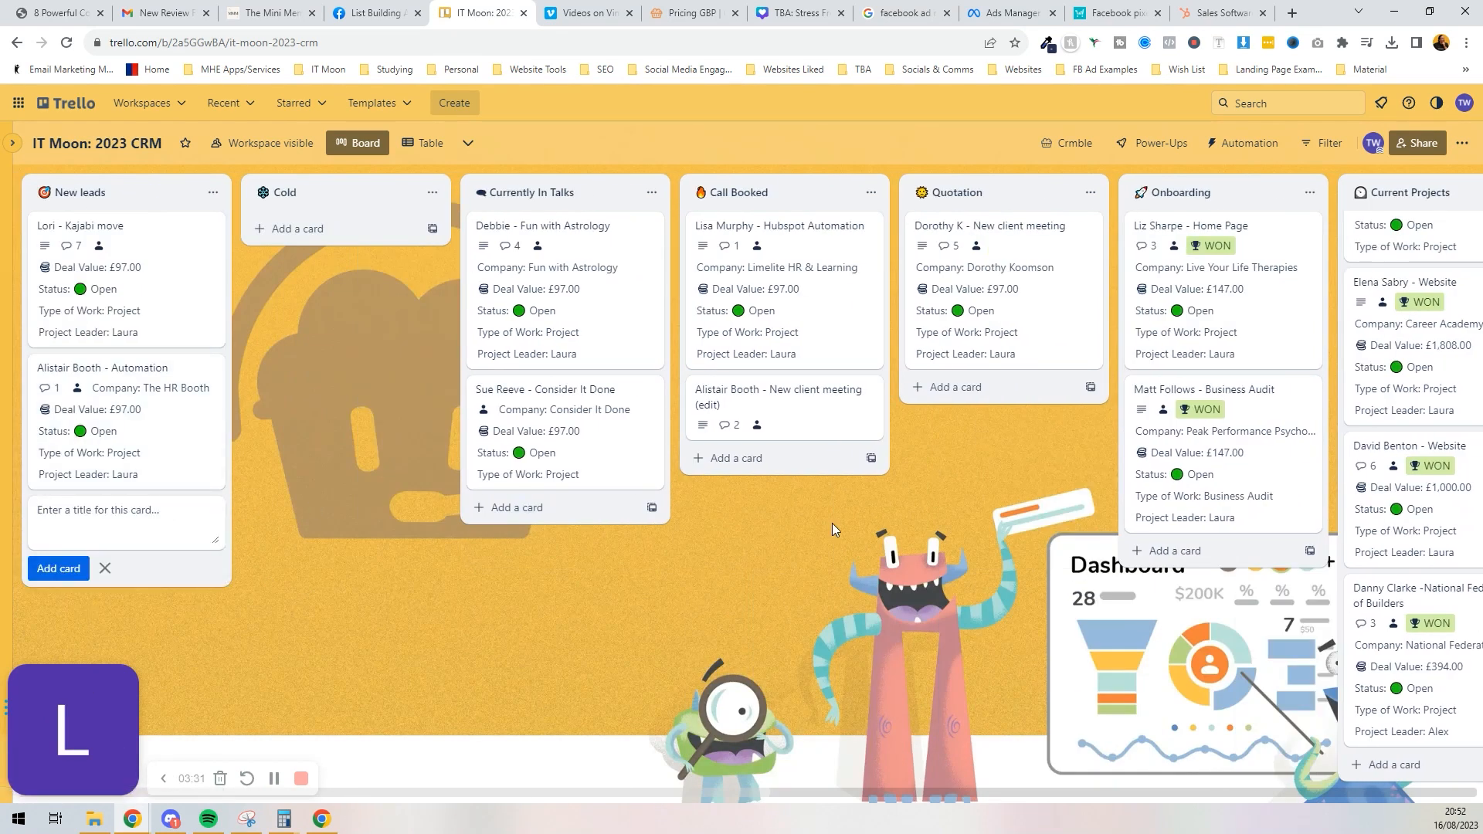
{"action": "type", "text": "Harry Potter - Le"}
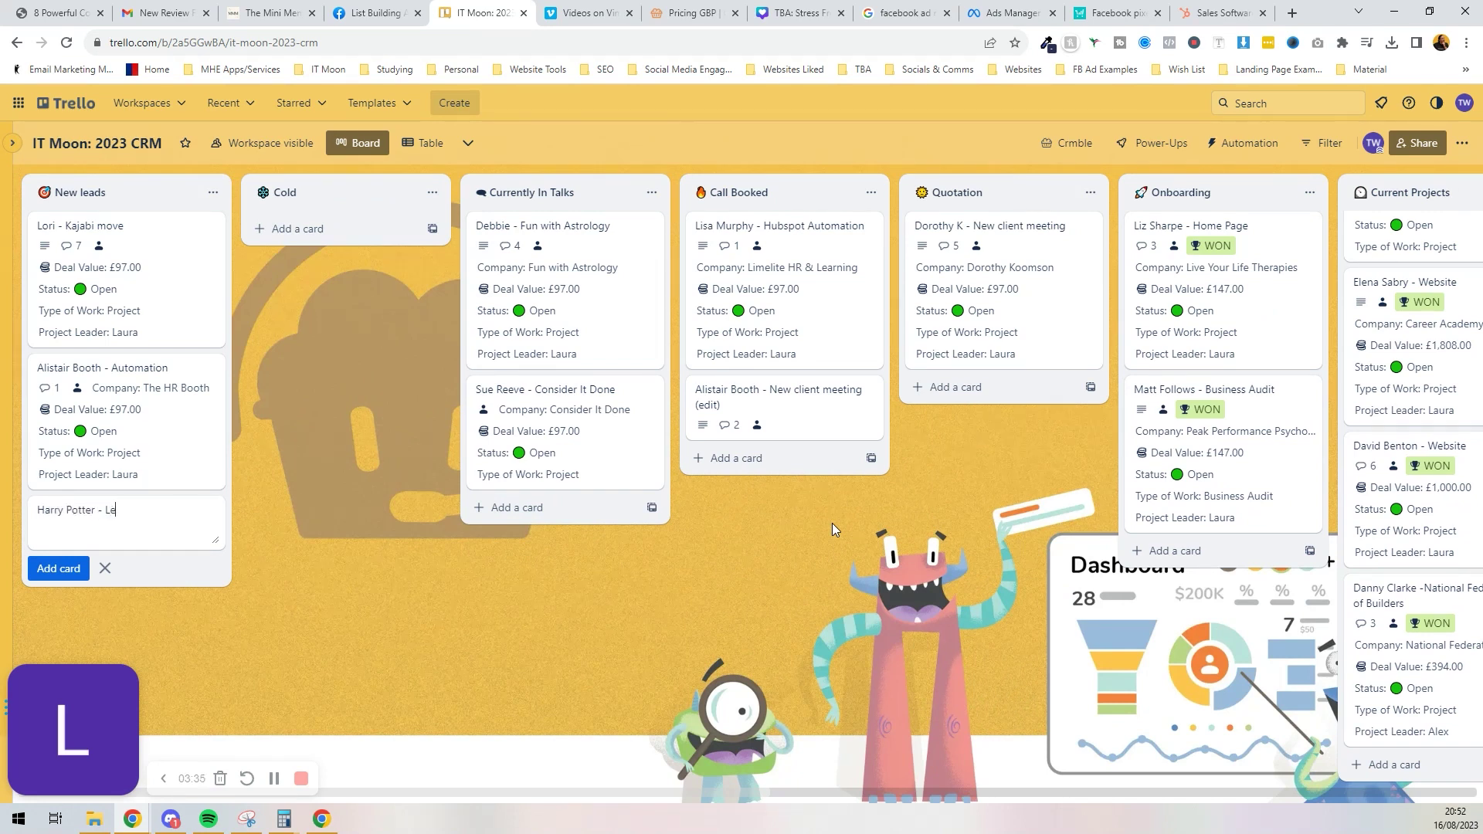
{"action": "key", "text": "Enter"}
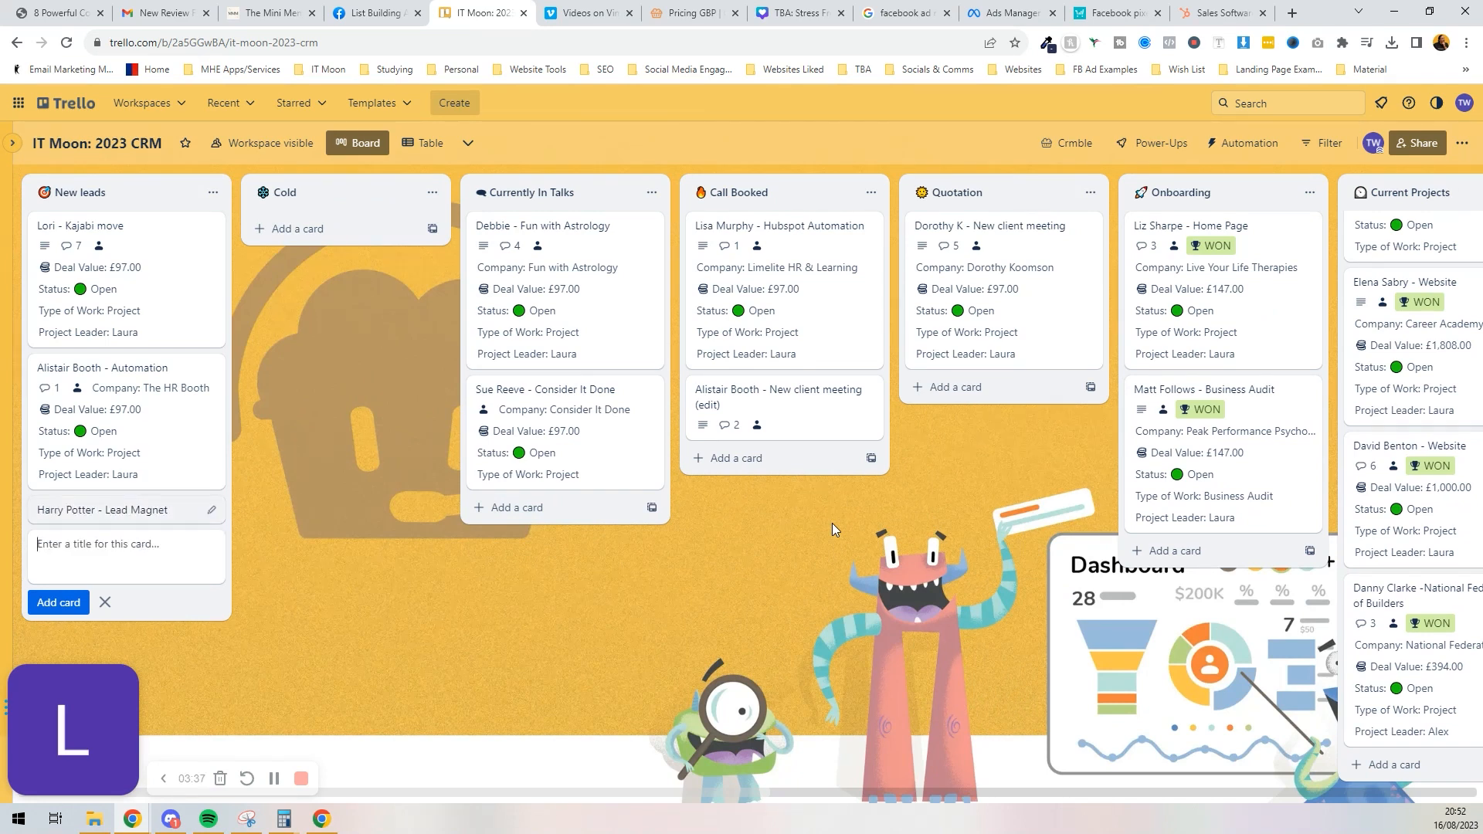
{"action": "left_click", "coordinate": [102, 510]}
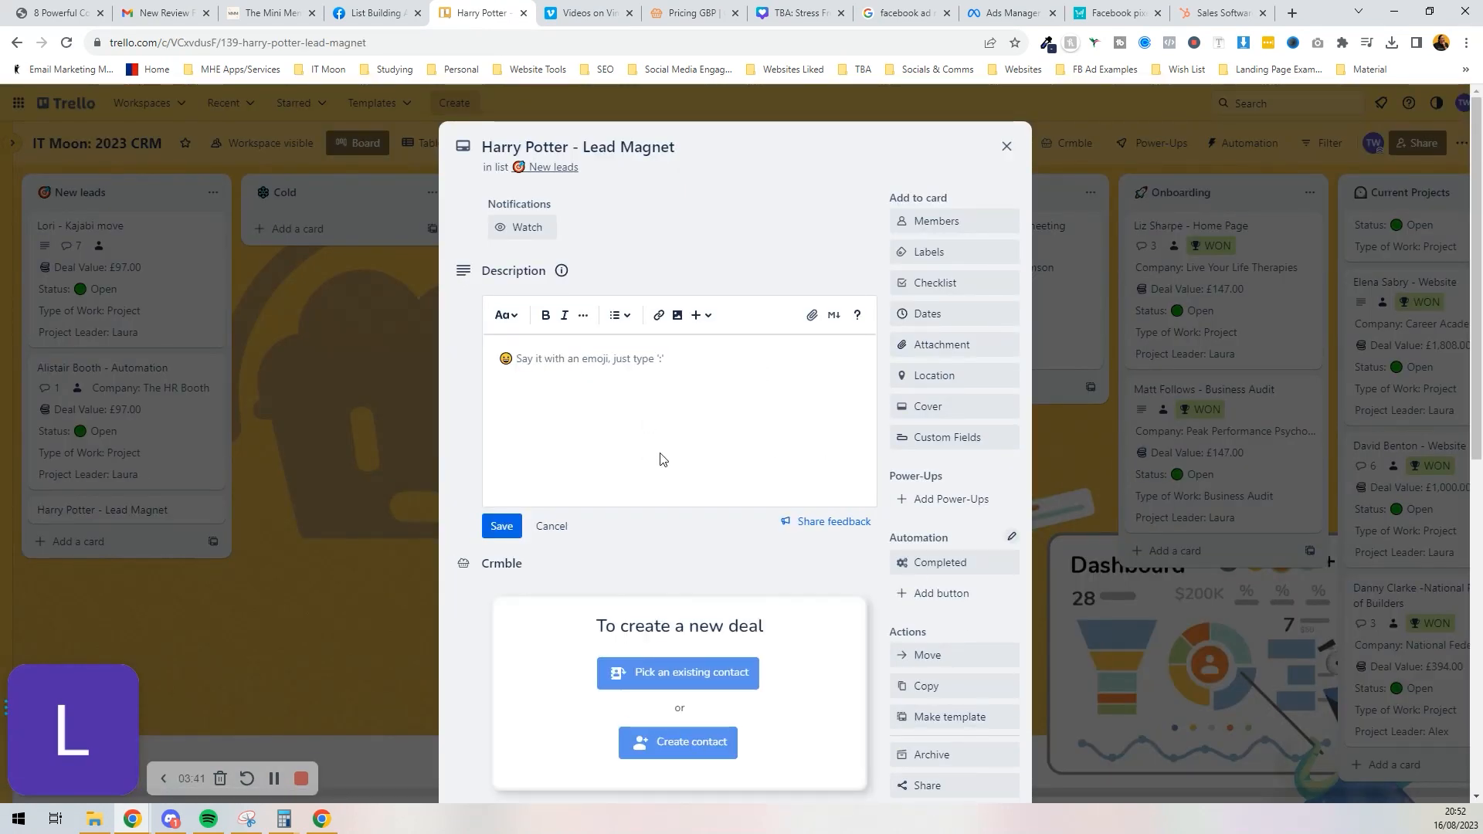
Step: Close the Harry Potter - Lead Magnet card to return to the board
{"action": "left_click", "coordinate": [677, 741]}
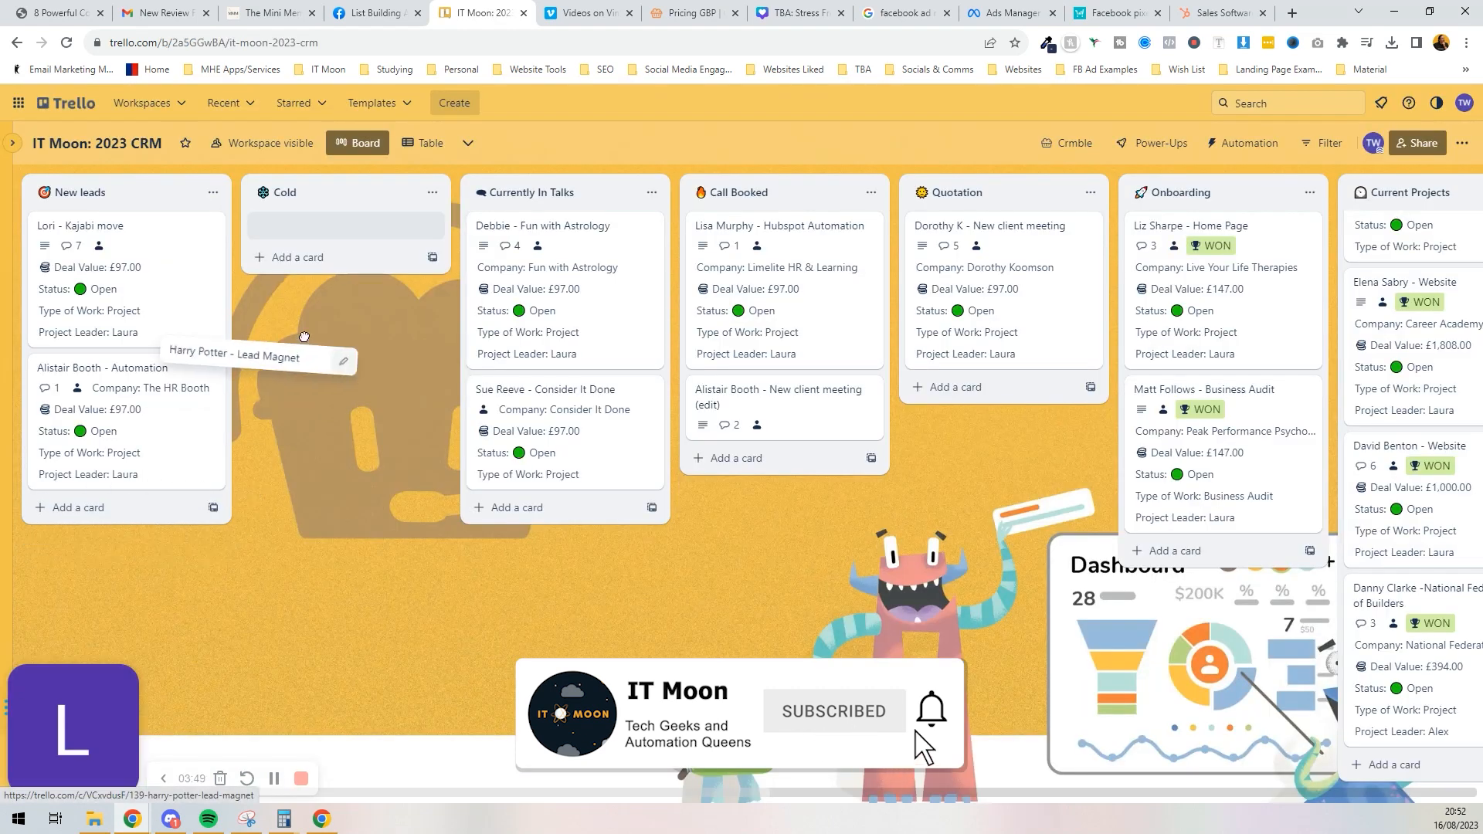
Step: Drag the Harry Potter card to Currently In Talks and back to New leads, then return to Crmble's GBP pricing page
{"action": "left_click_drag", "start_coordinate": [260, 357], "coordinate": [564, 508]}
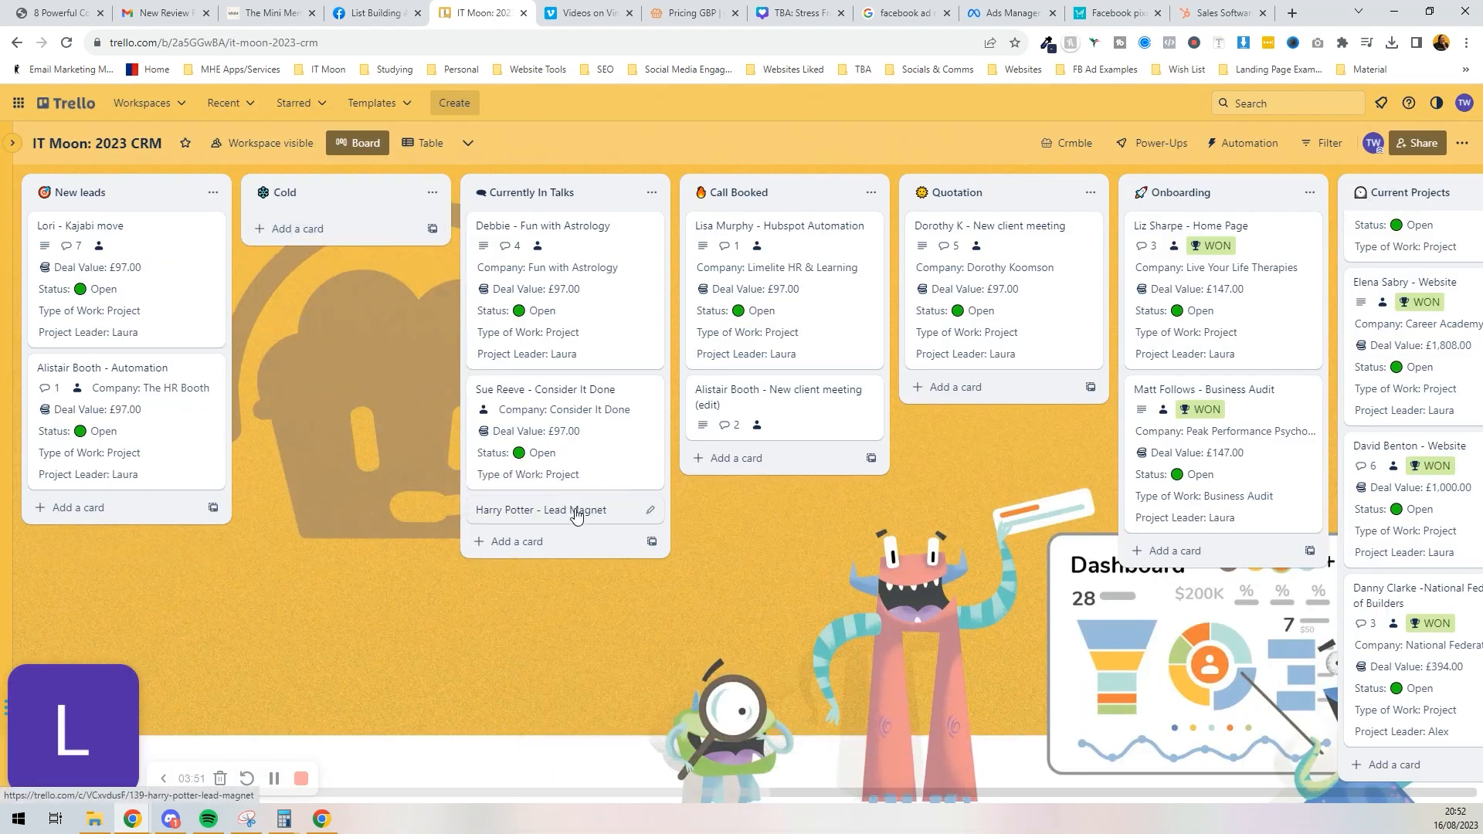
{"action": "left_click_drag", "start_coordinate": [565, 509], "coordinate": [102, 510]}
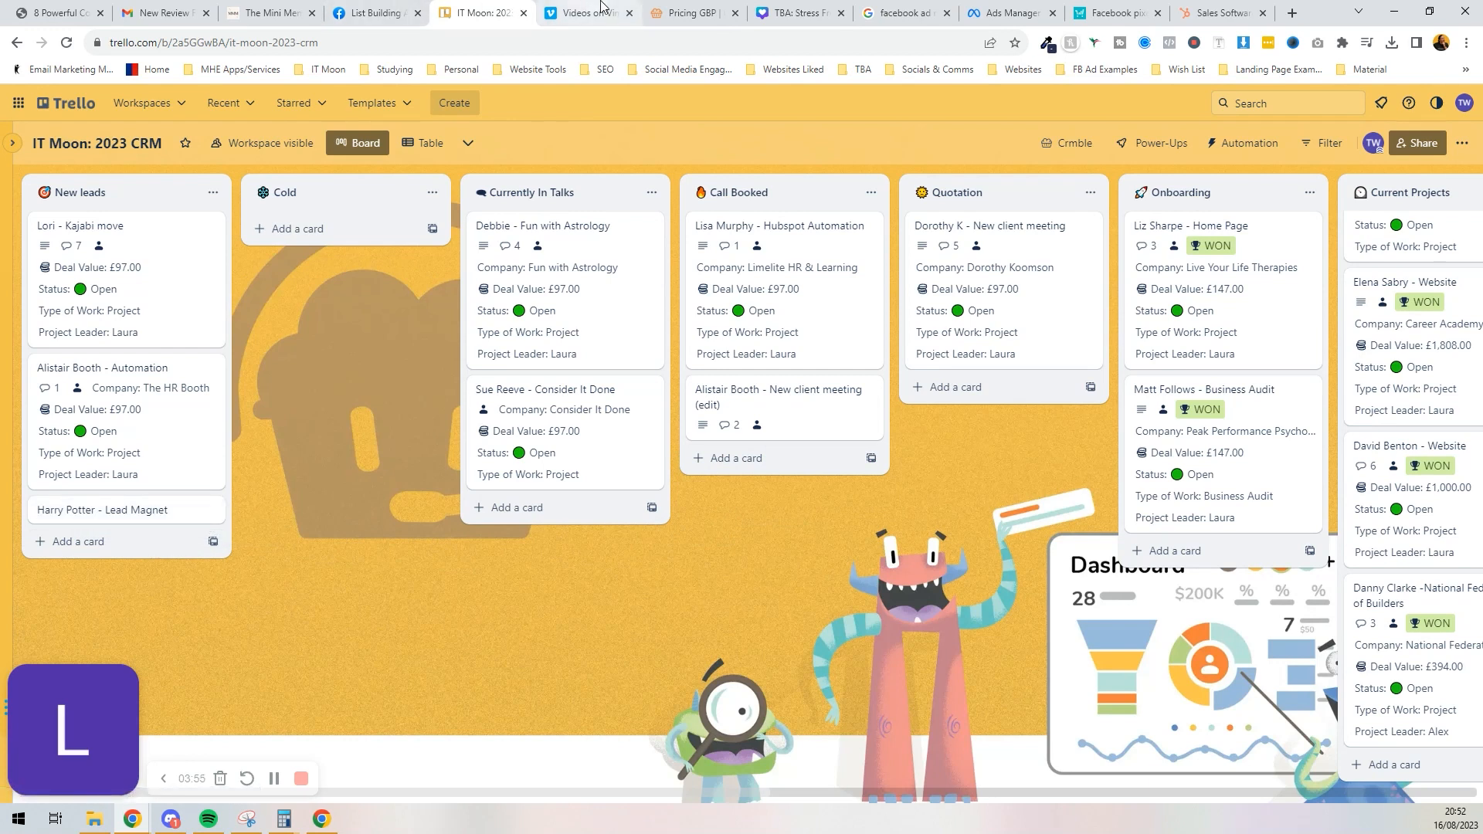
{"action": "left_click", "coordinate": [692, 12]}
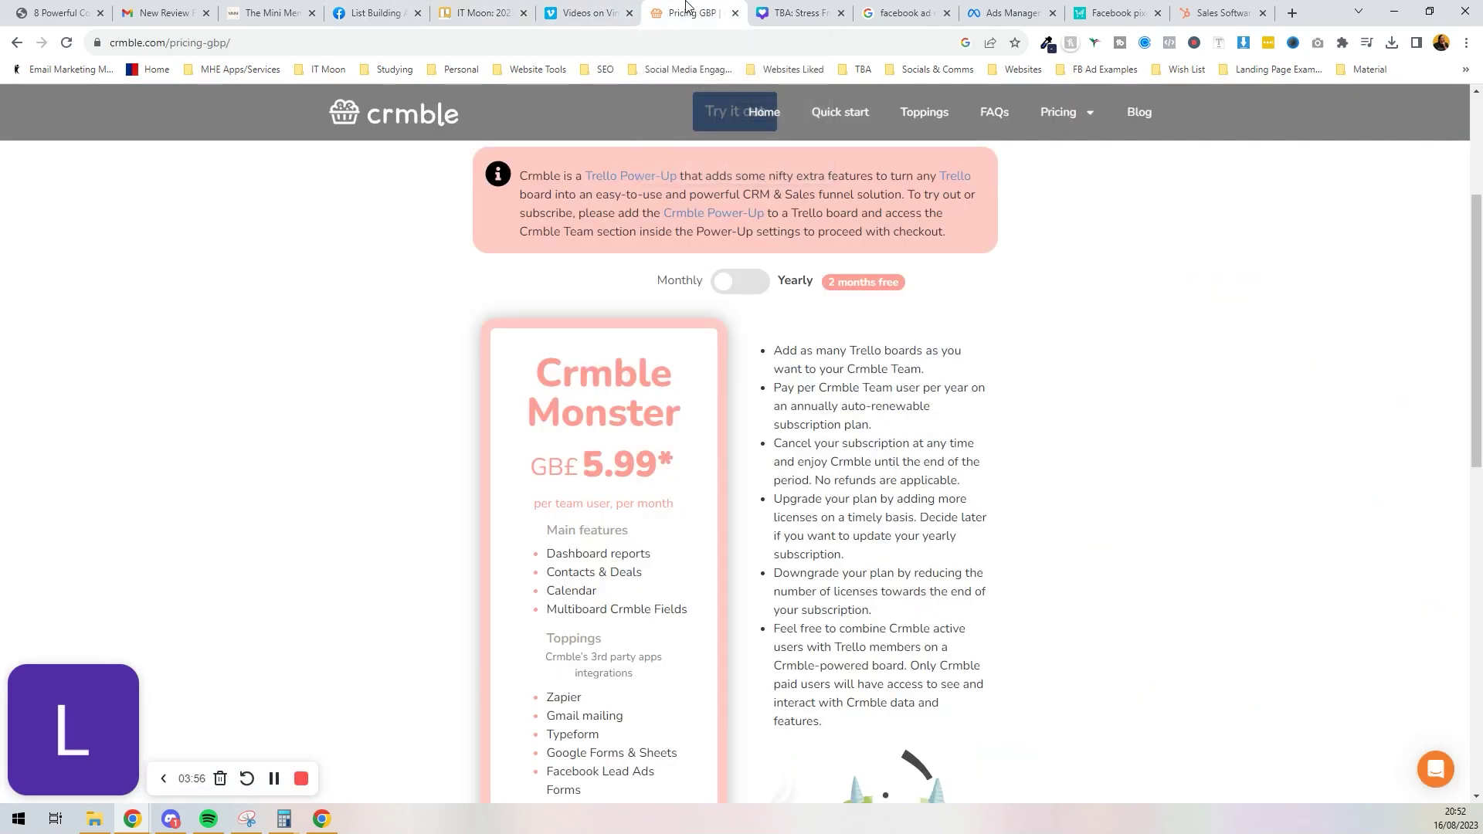
{"action": "mouse_move", "coordinate": [815, 325]}
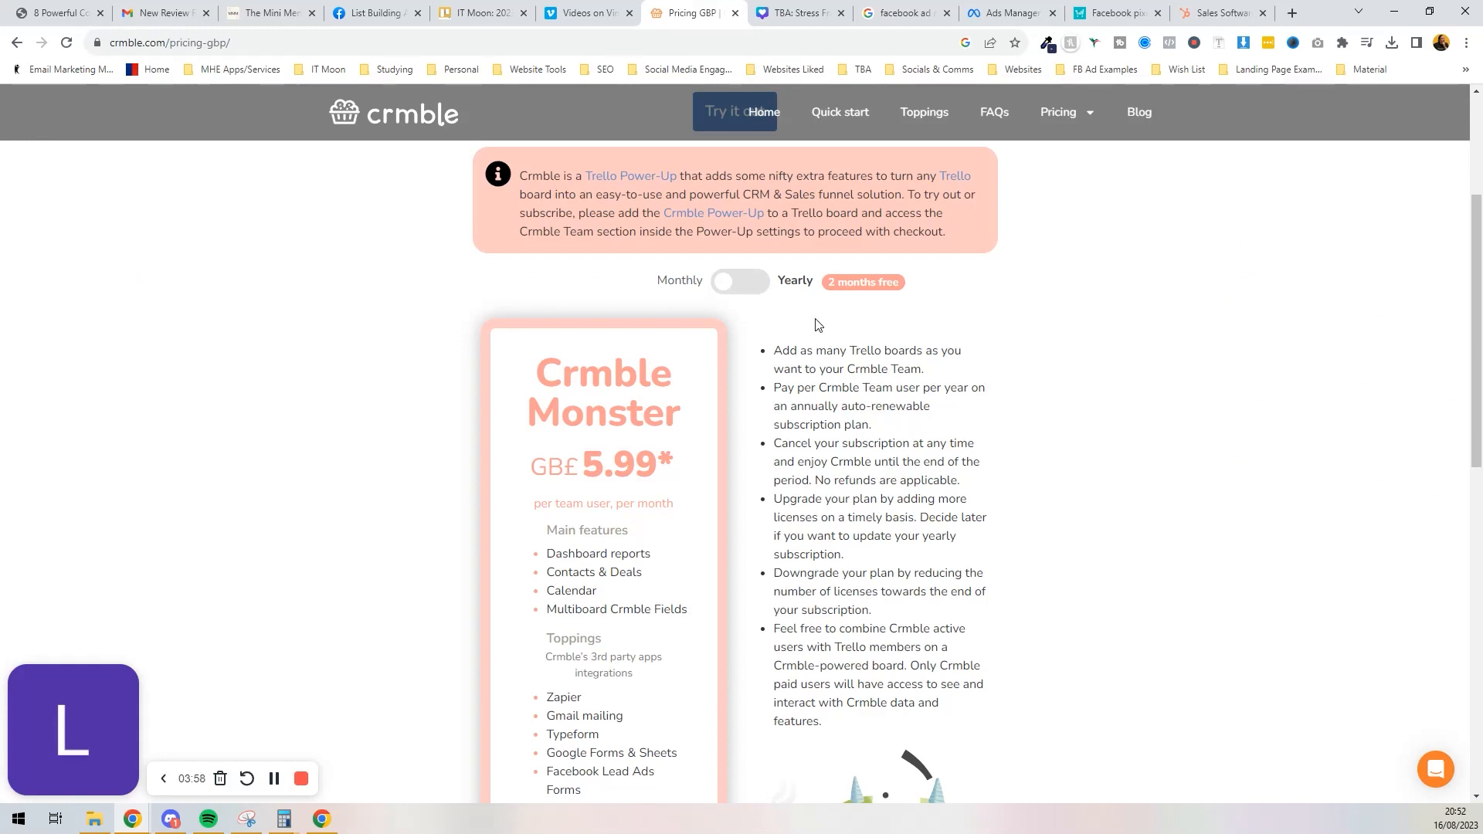